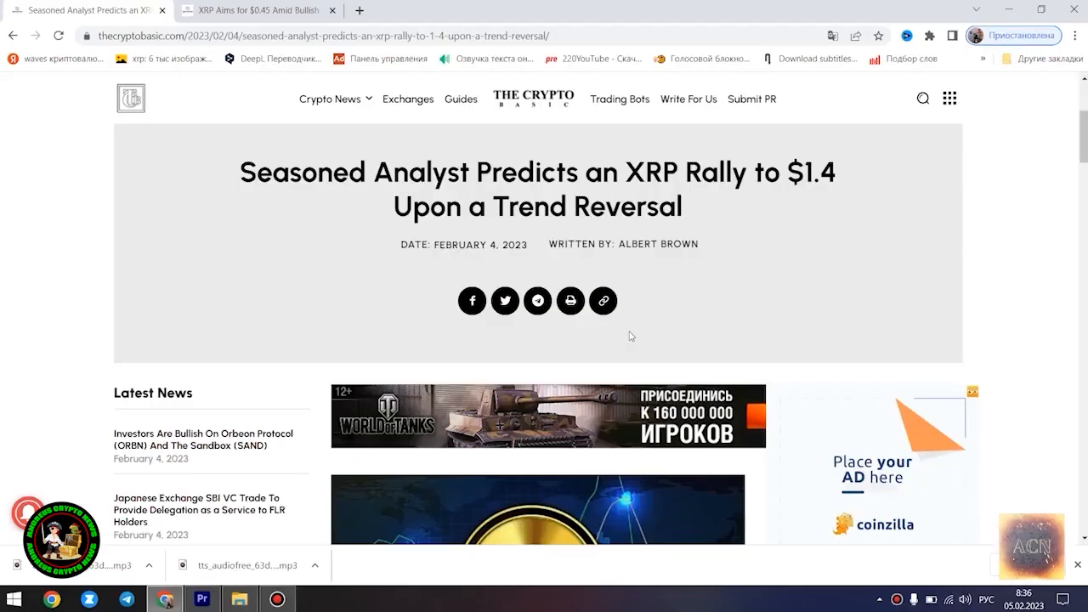
mouse_move(695, 206)
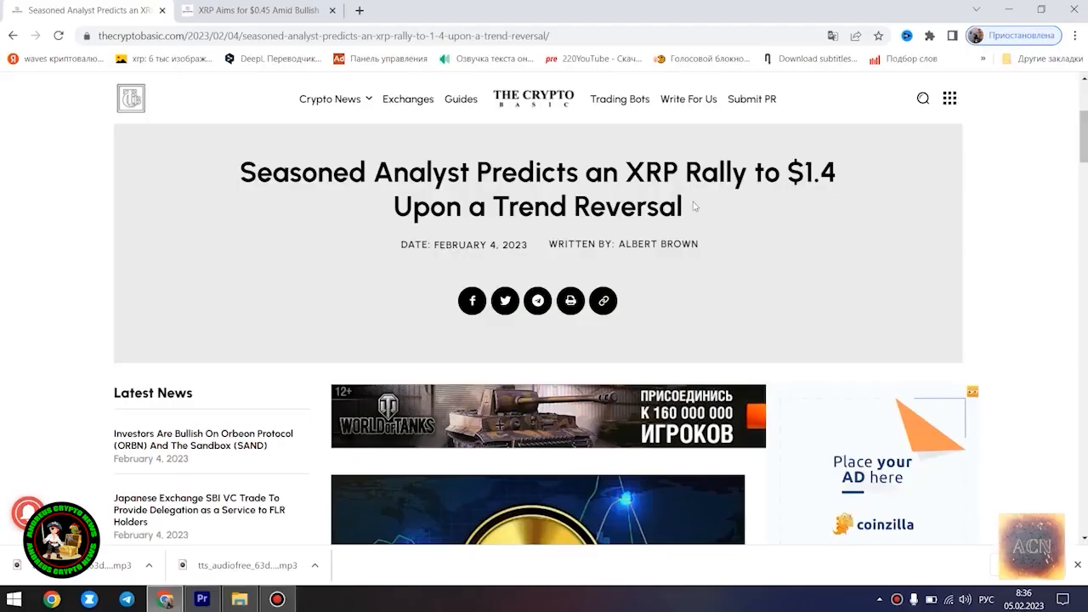
Highlight the XRP rally article's headline and read down through its opening sections
triple_click(537, 171)
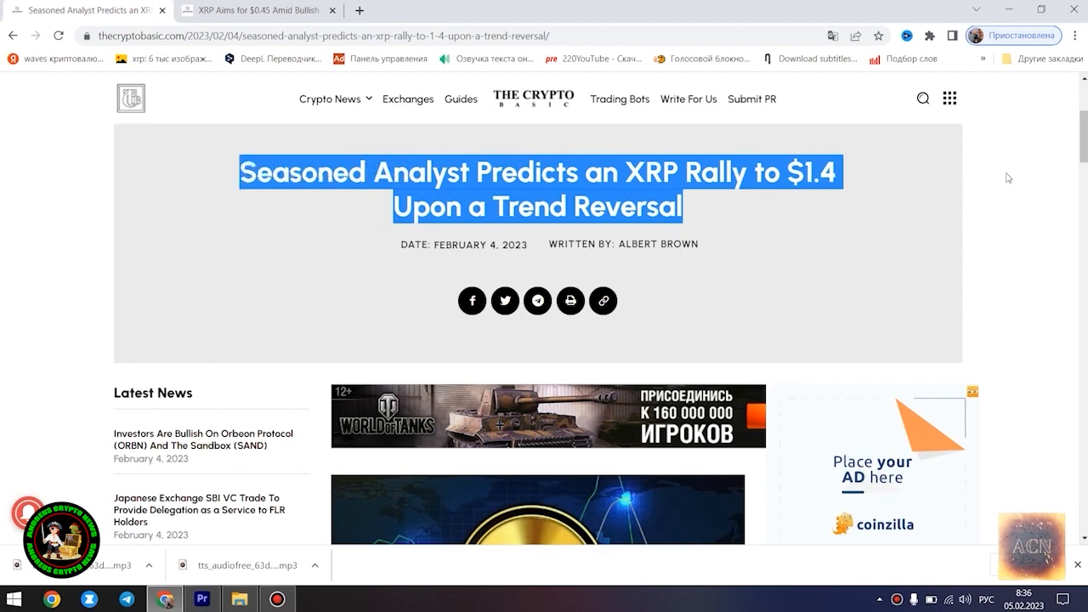
scroll("down", 3)
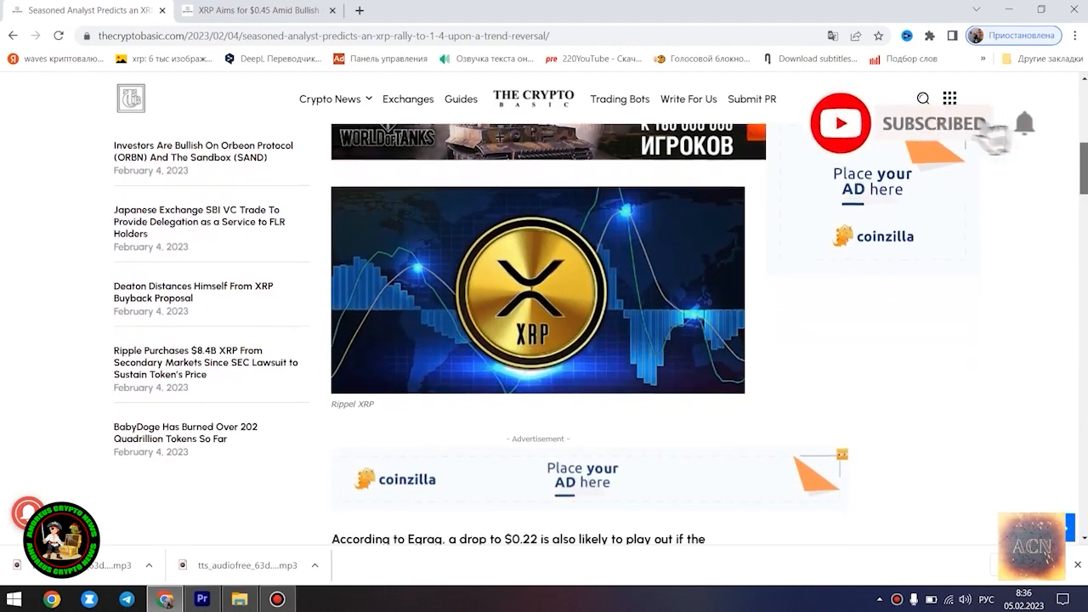
scroll("down", 3)
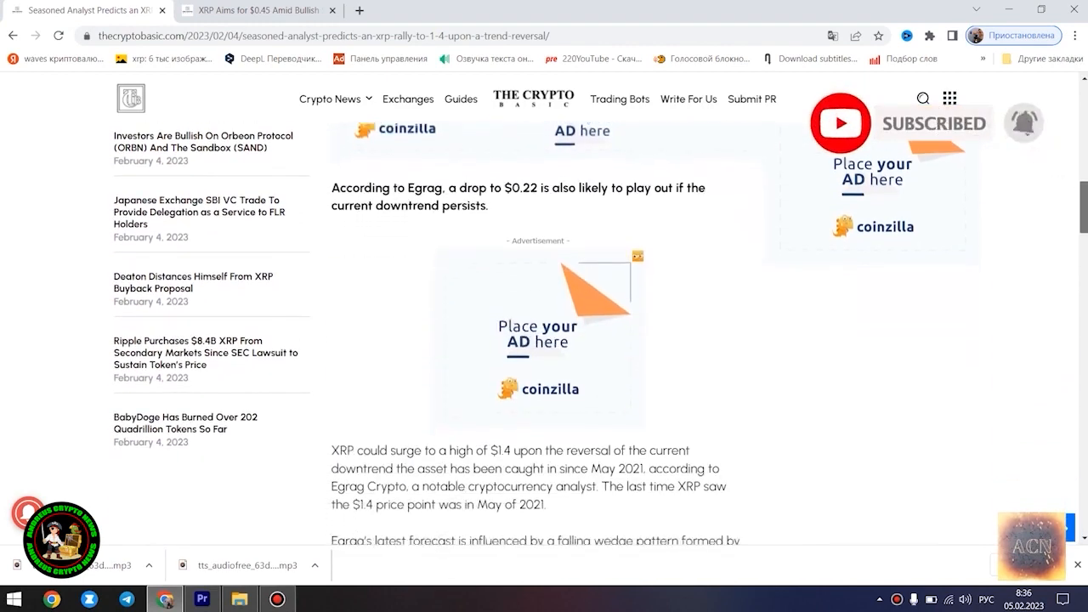
scroll("down", 3)
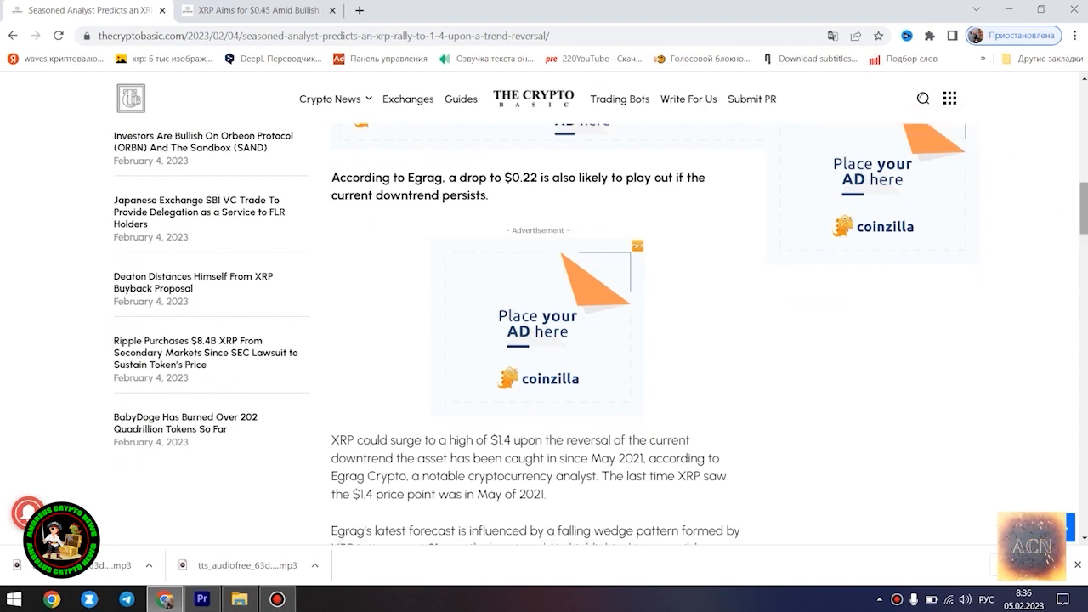
scroll("down", 3)
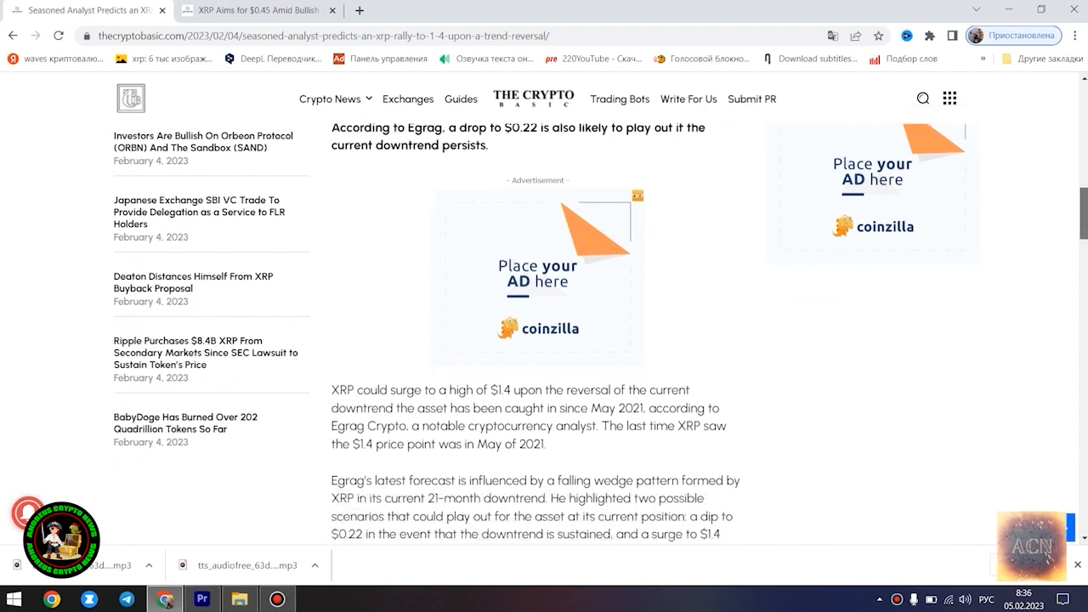
scroll("down", 3)
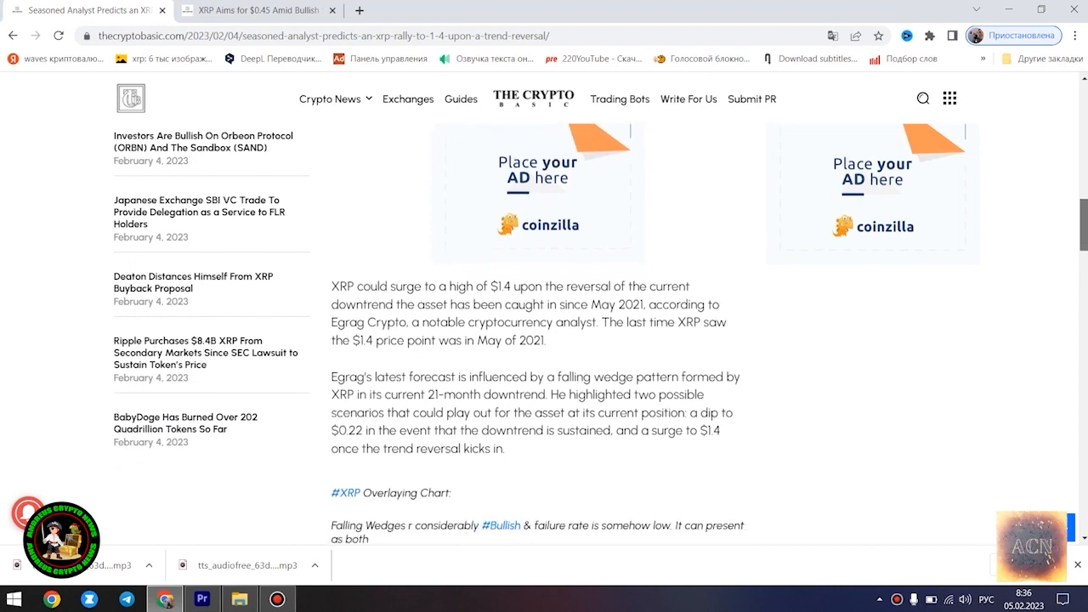
scroll("down", 3)
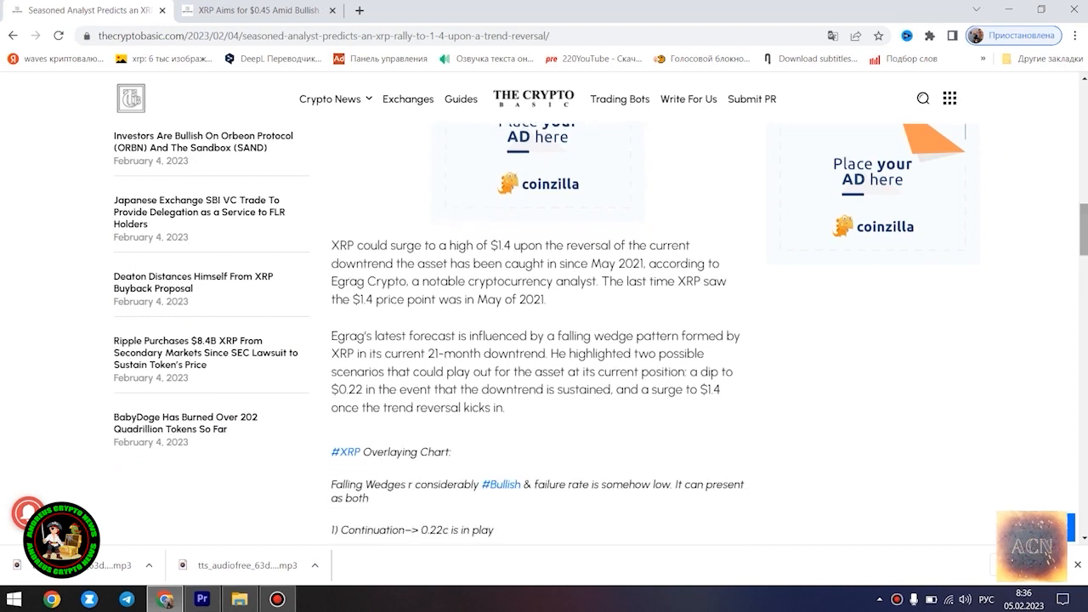
scroll("down", 3)
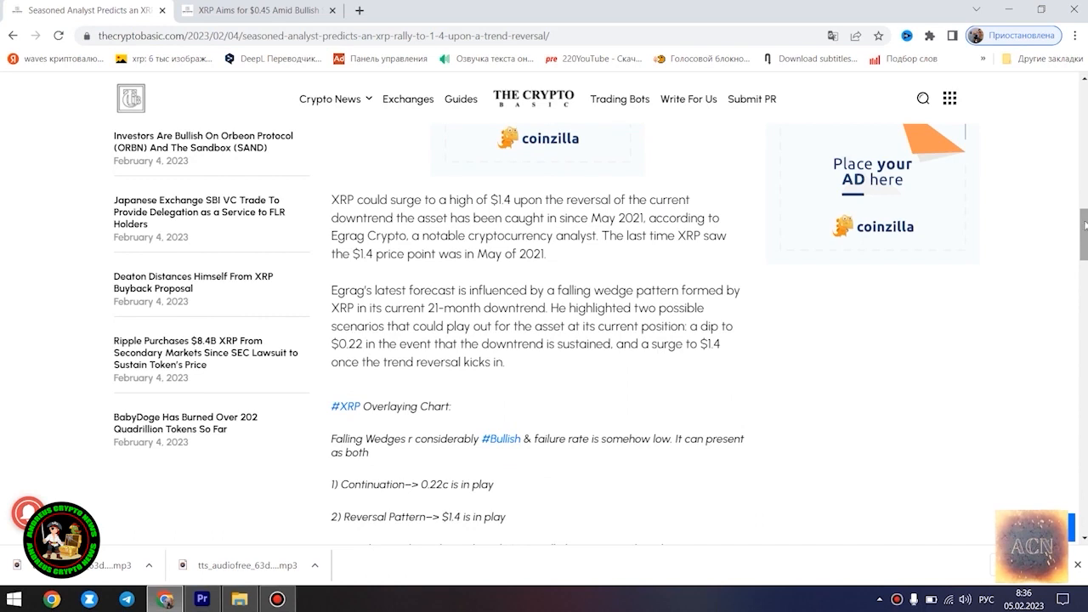
Continue past Egrag's wedge-pattern scenarios to the 'Most XRP Forecasts Remain Bullish' heading
scroll("down", 3)
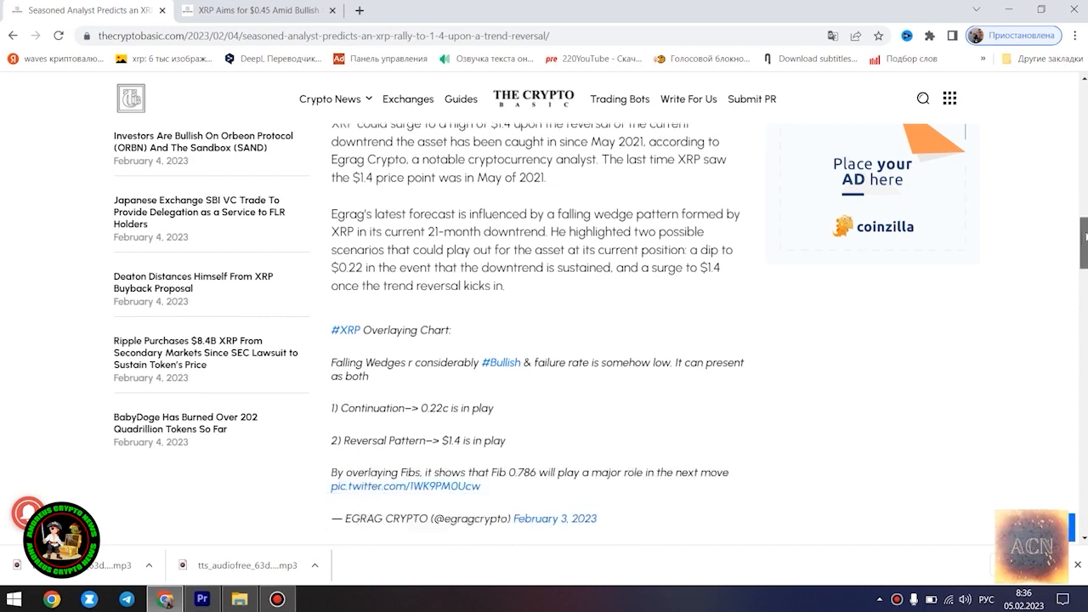
scroll("down", 3)
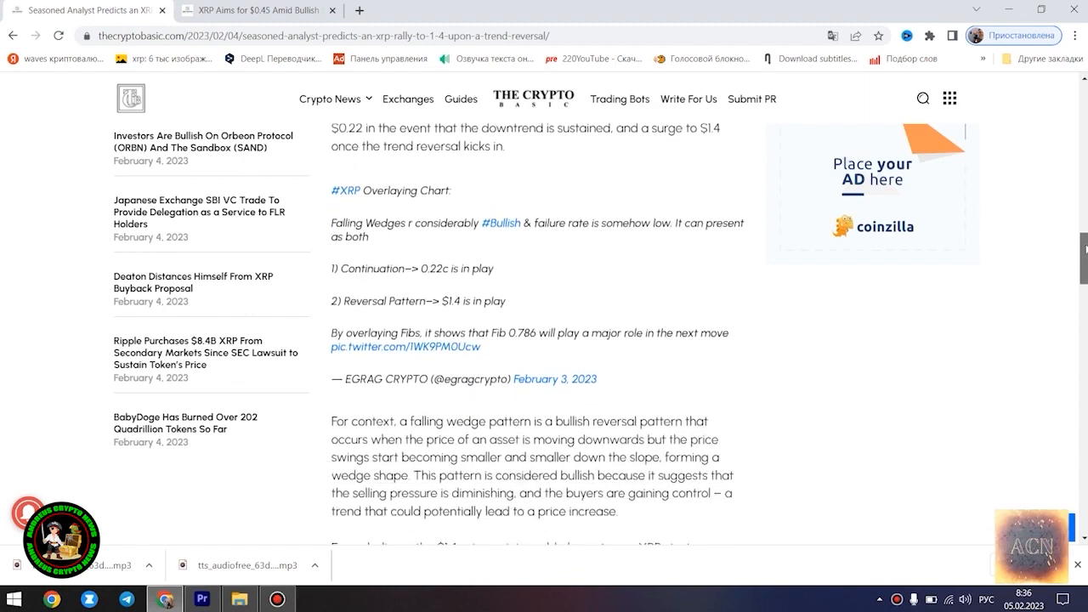
scroll("down", 3)
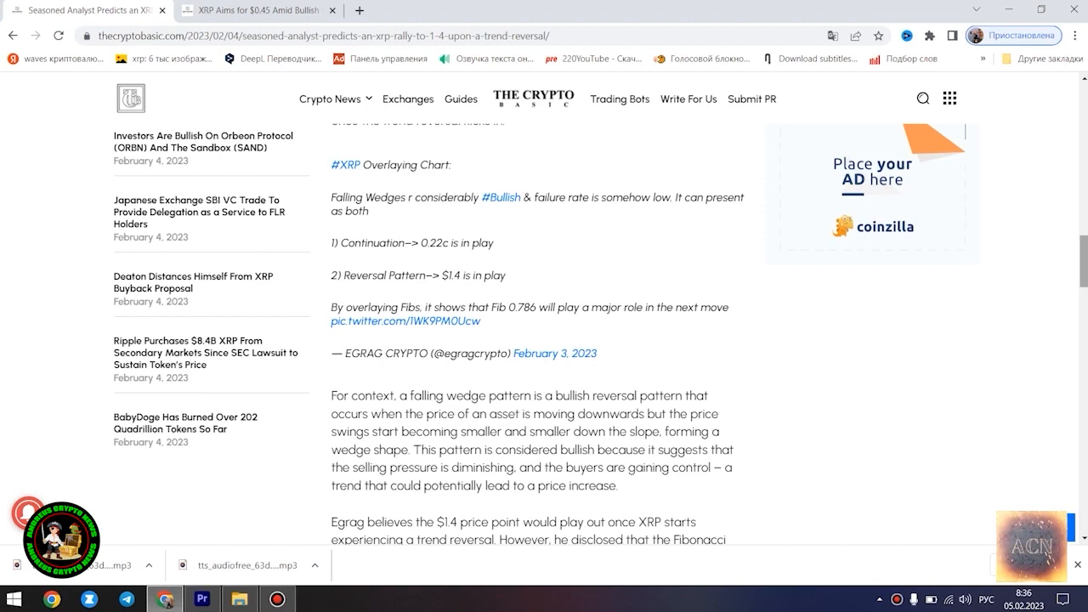
scroll("down", 3)
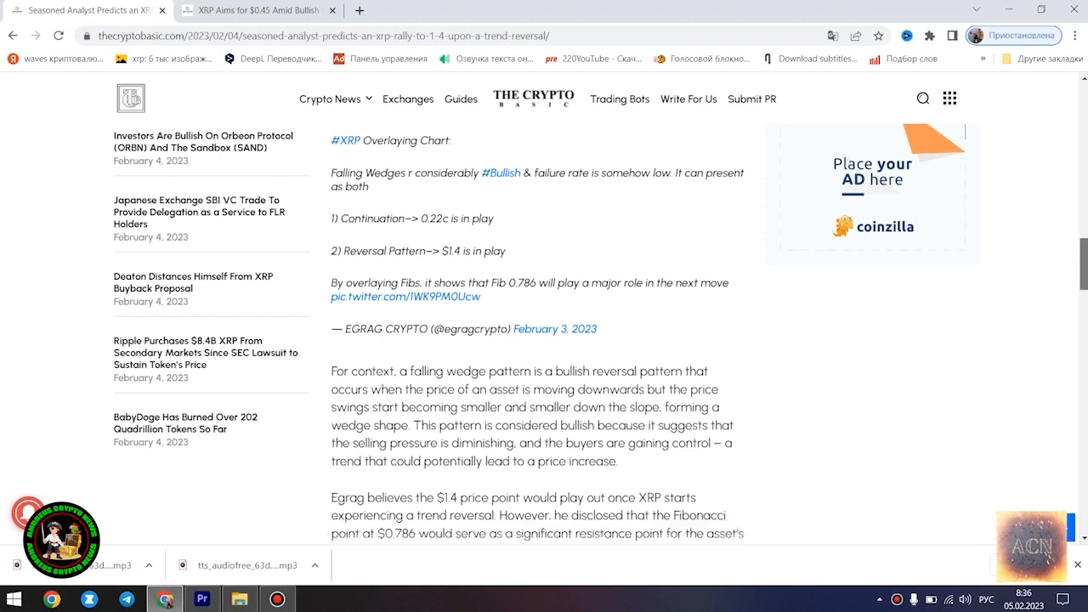
scroll("down", 3)
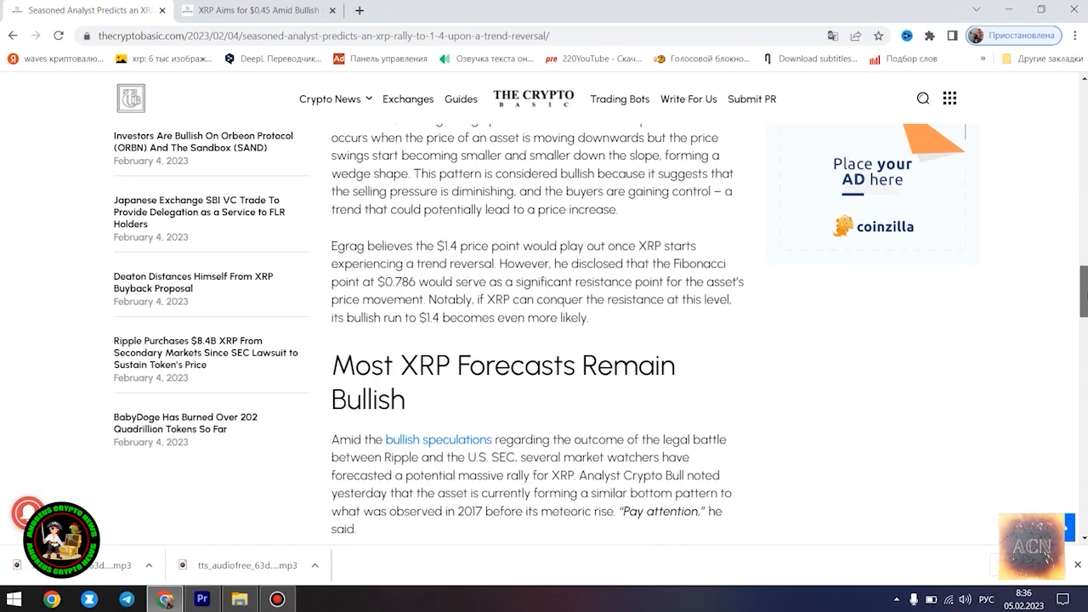
Highlight the quoted #XRP post text, then read on past the Binance ad to Alex Cobb's forecast
scroll("down", 3)
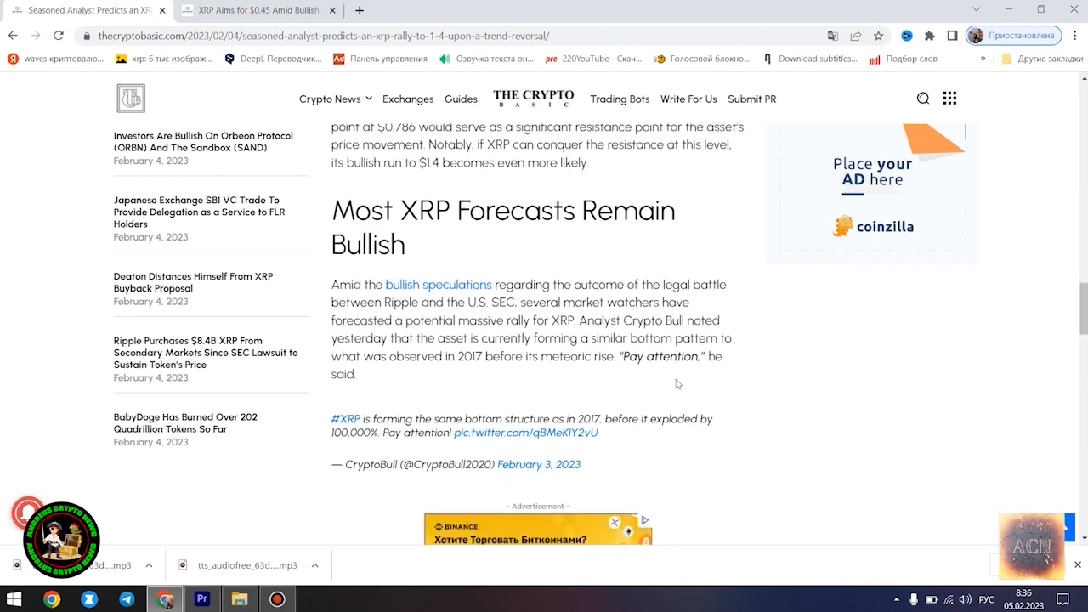
double_click(346, 418)
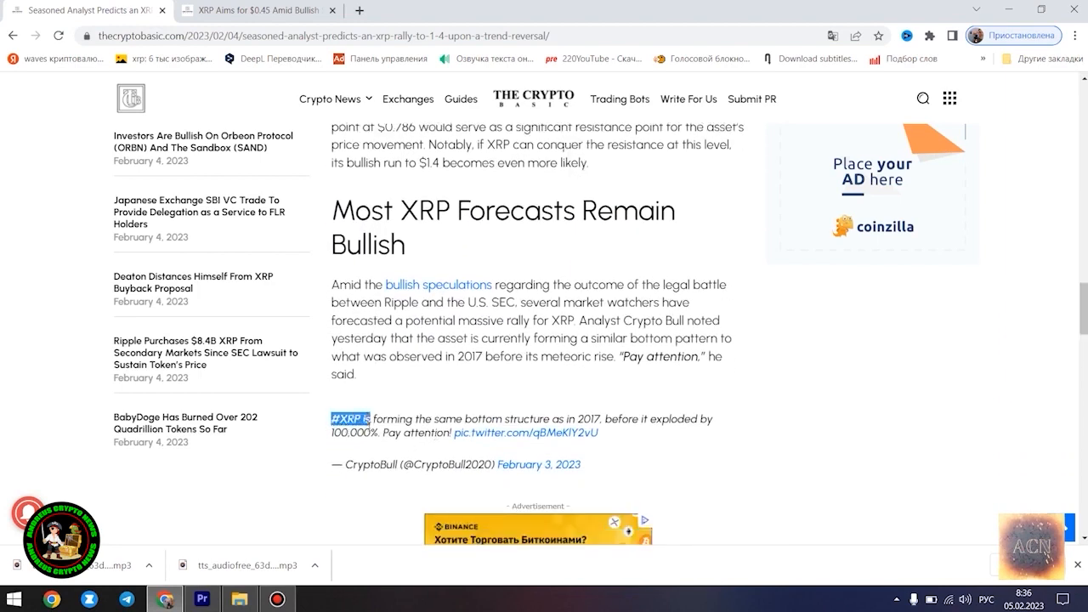
left_click_drag(333, 418, 569, 432)
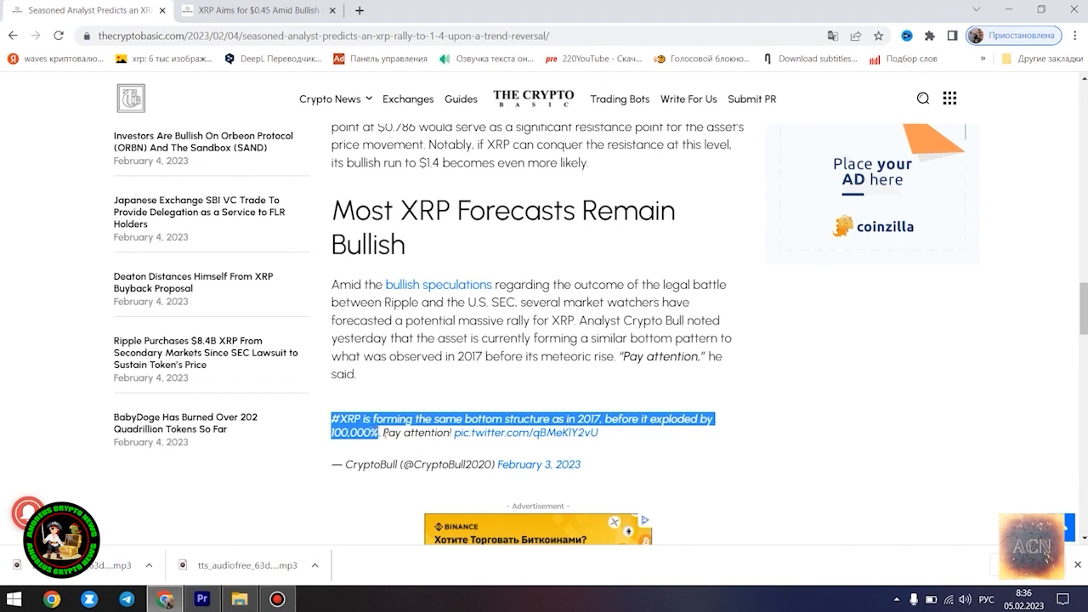
mouse_move(656, 449)
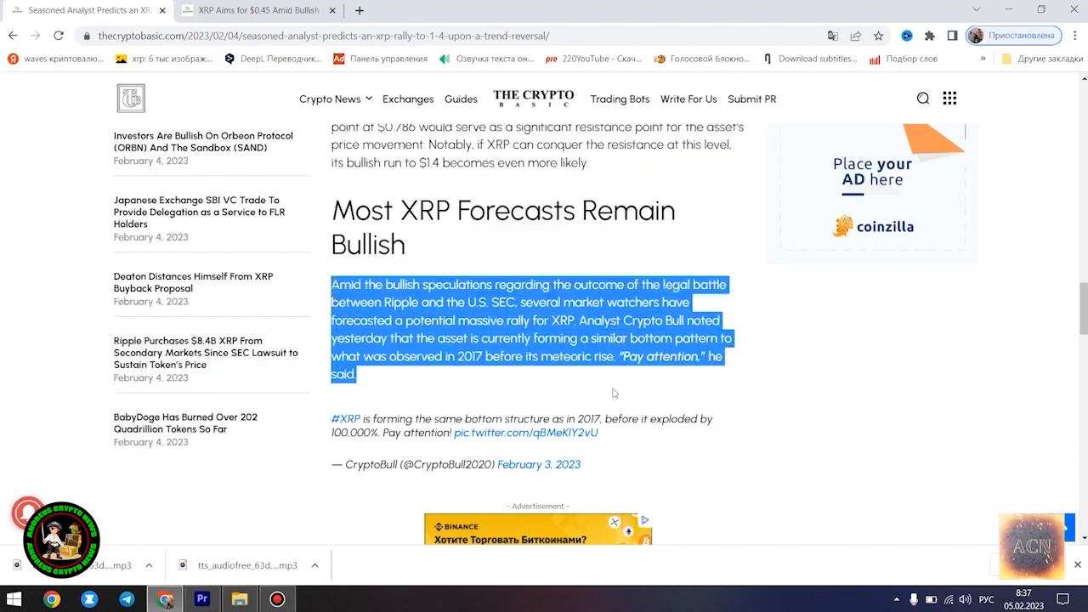
mouse_move(874, 419)
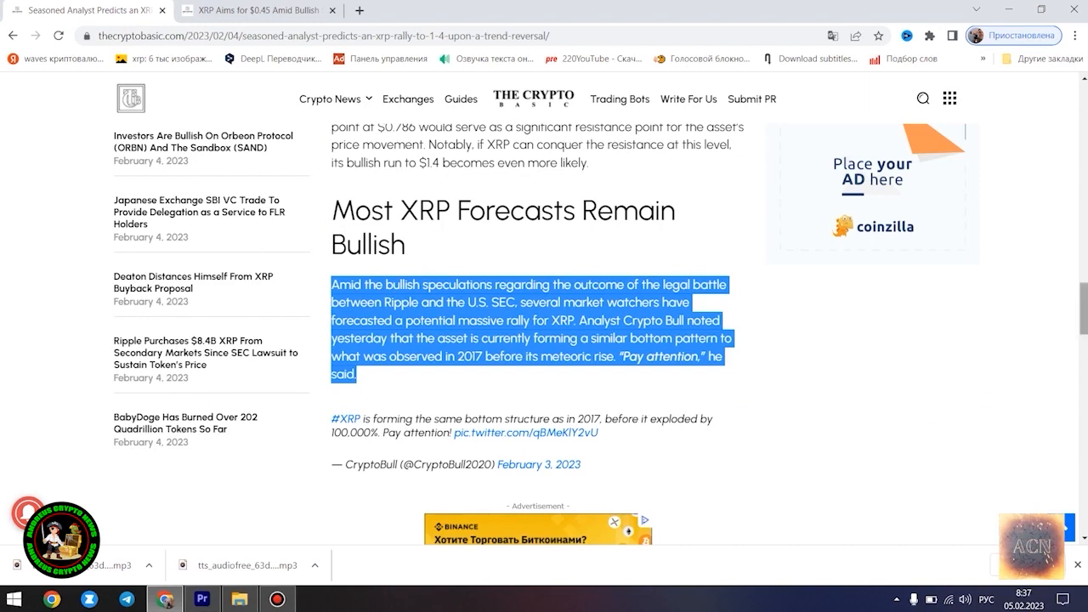
scroll("down", 3)
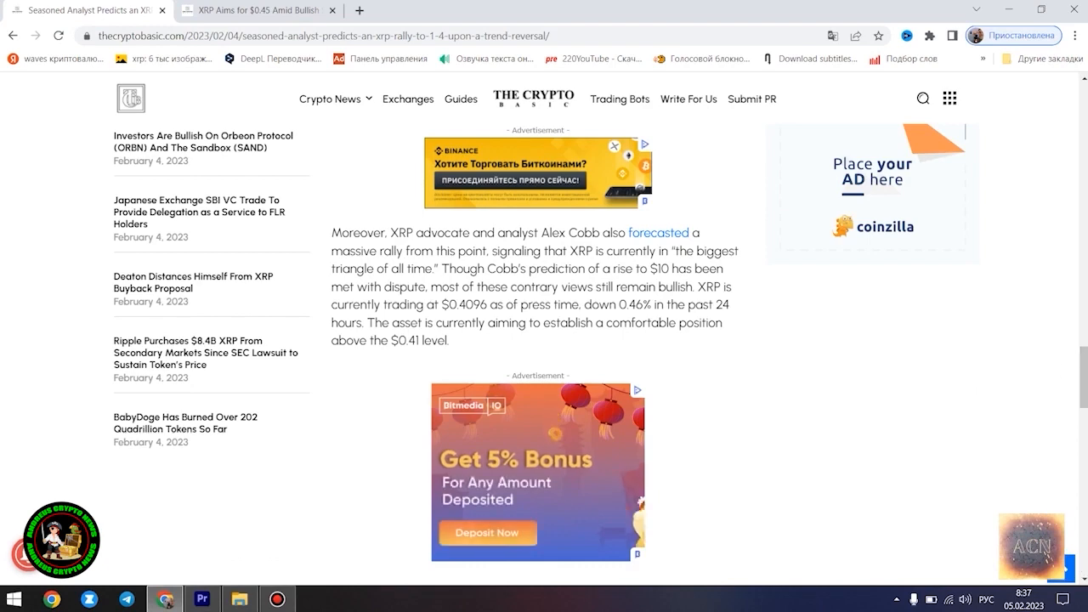
scroll("down", 3)
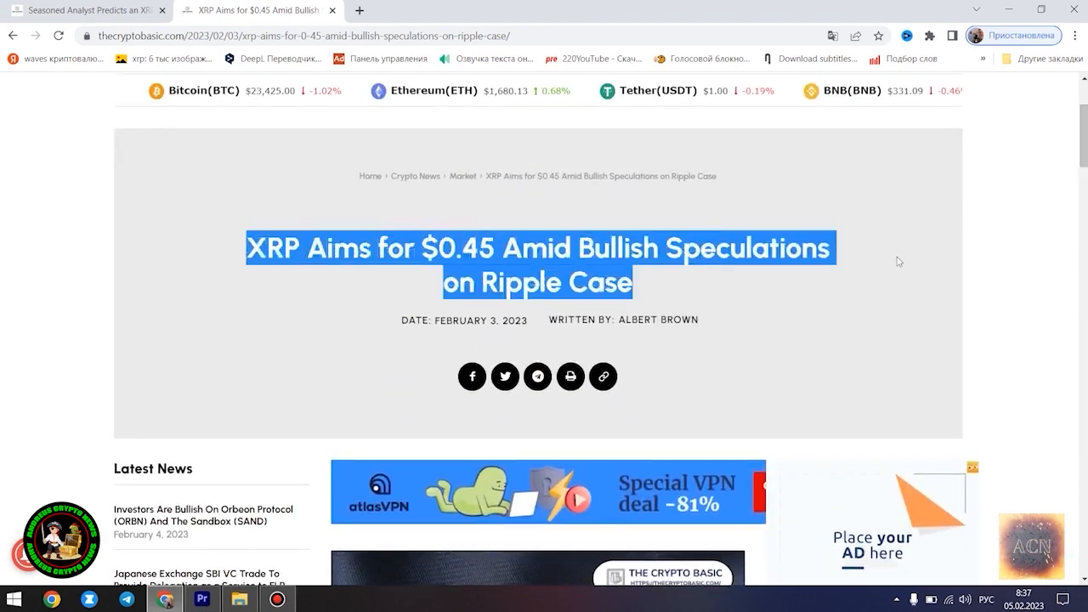
mouse_move(1032, 255)
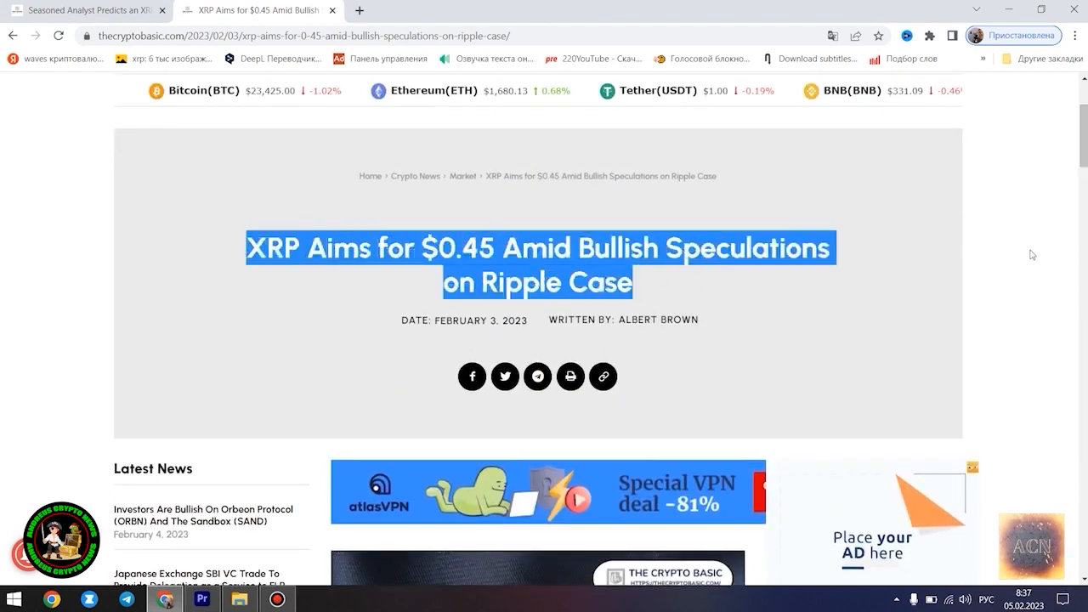
Highlight the intro paragraph with the 'Bullish Speculations on the Ripple Case Emerge' heading and read into the LBRY and Deaton paragraphs
scroll("down", 3)
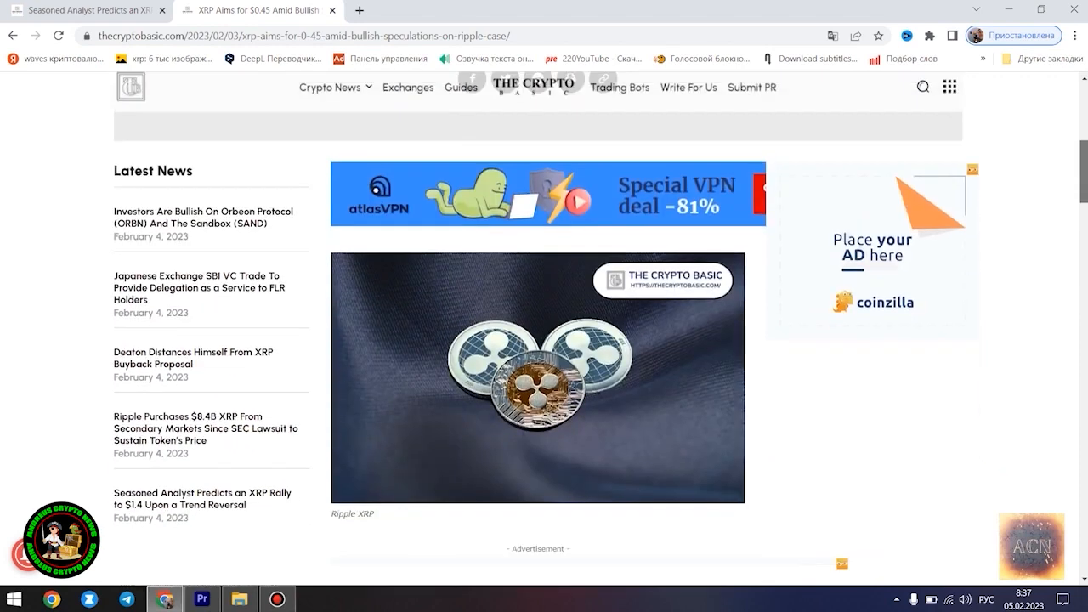
scroll("down", 3)
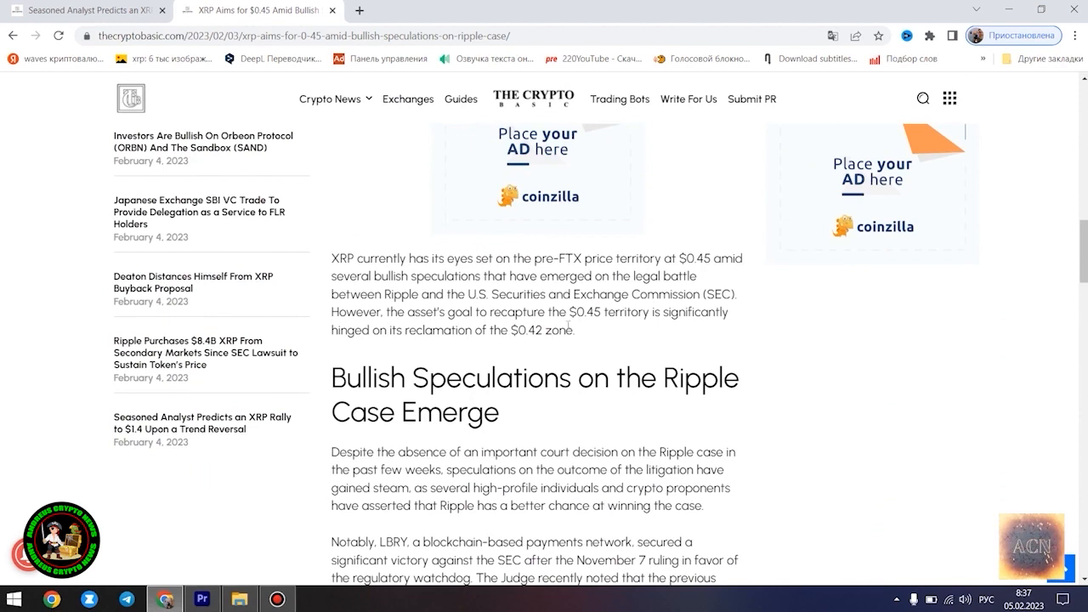
mouse_move(211, 500)
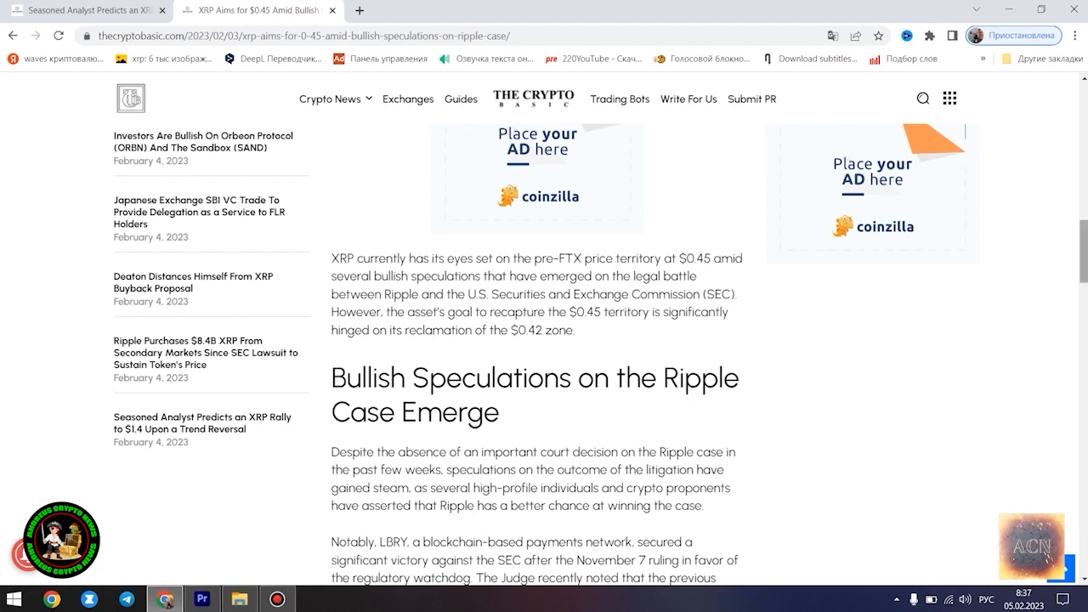
left_click_drag(333, 259, 586, 377)
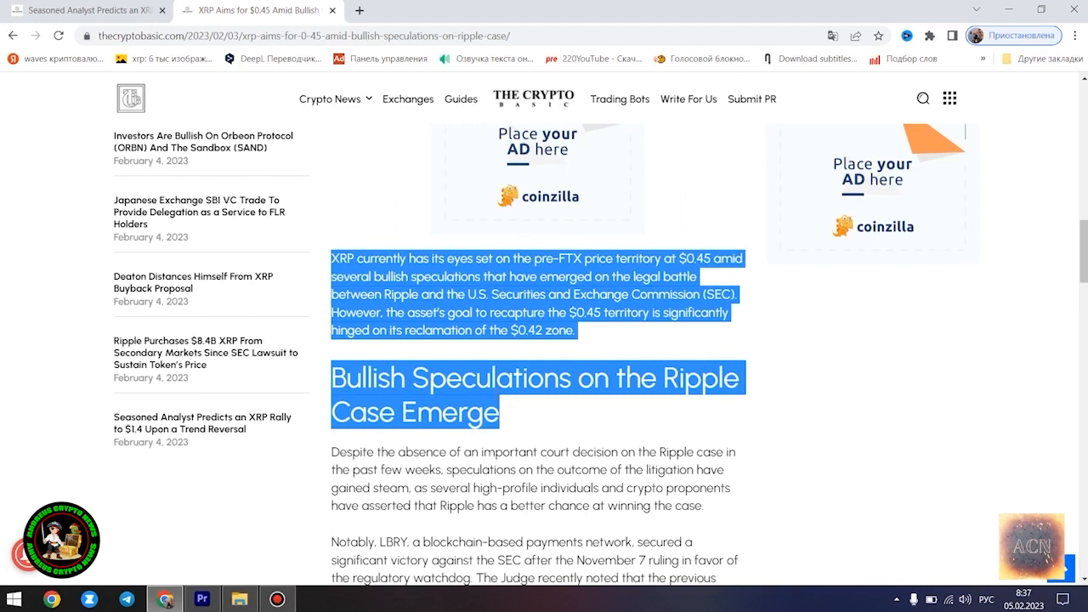
scroll("down", 3)
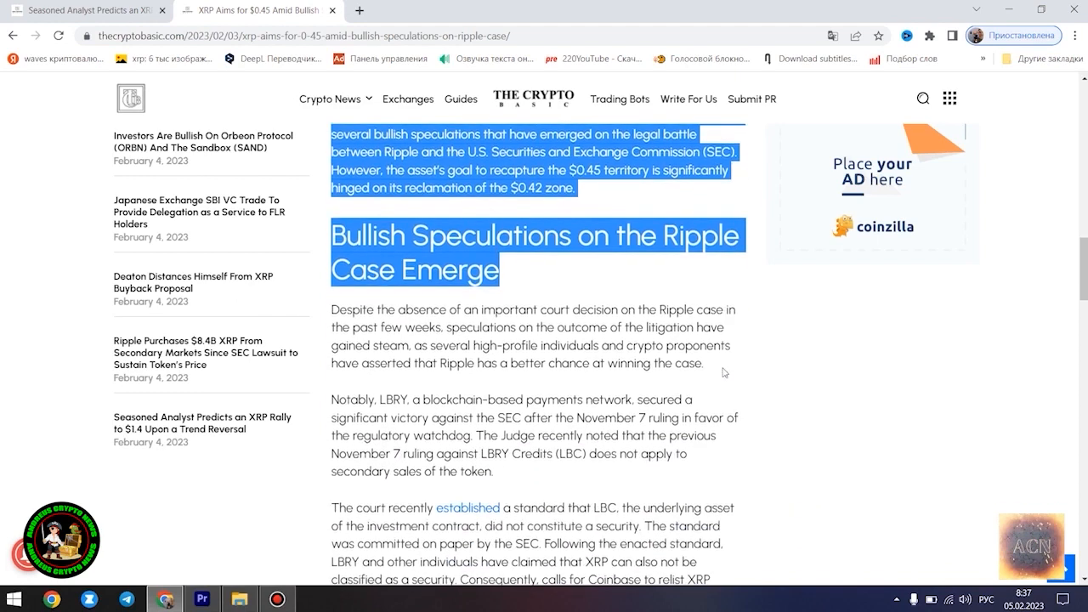
scroll("down", 3)
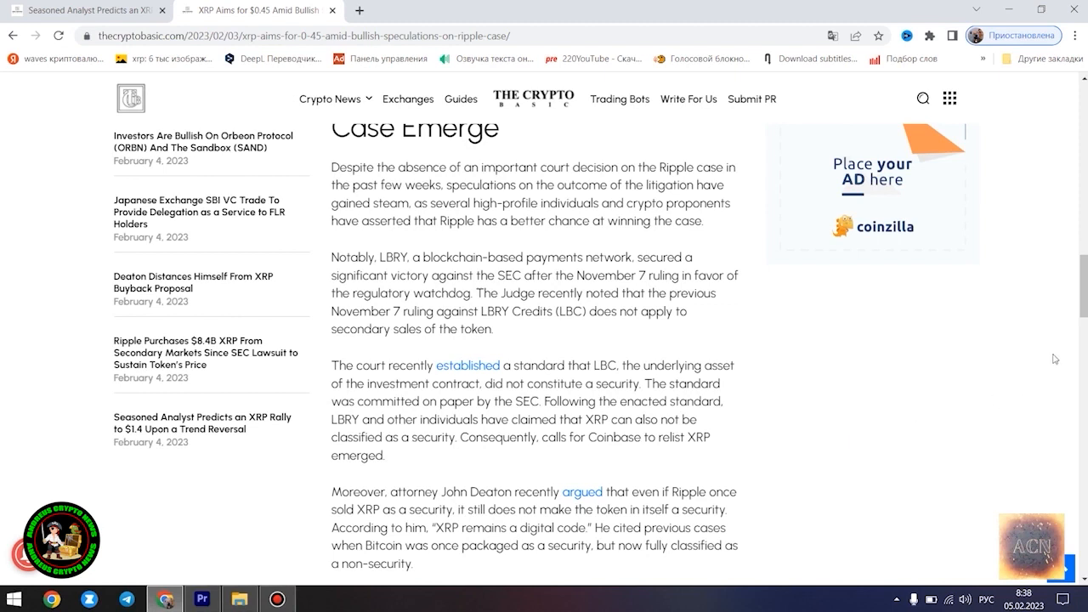
Highlight '$0.4111 as of press time' in the XRP Price Analysis section and read to the article's tags
scroll("down", 3)
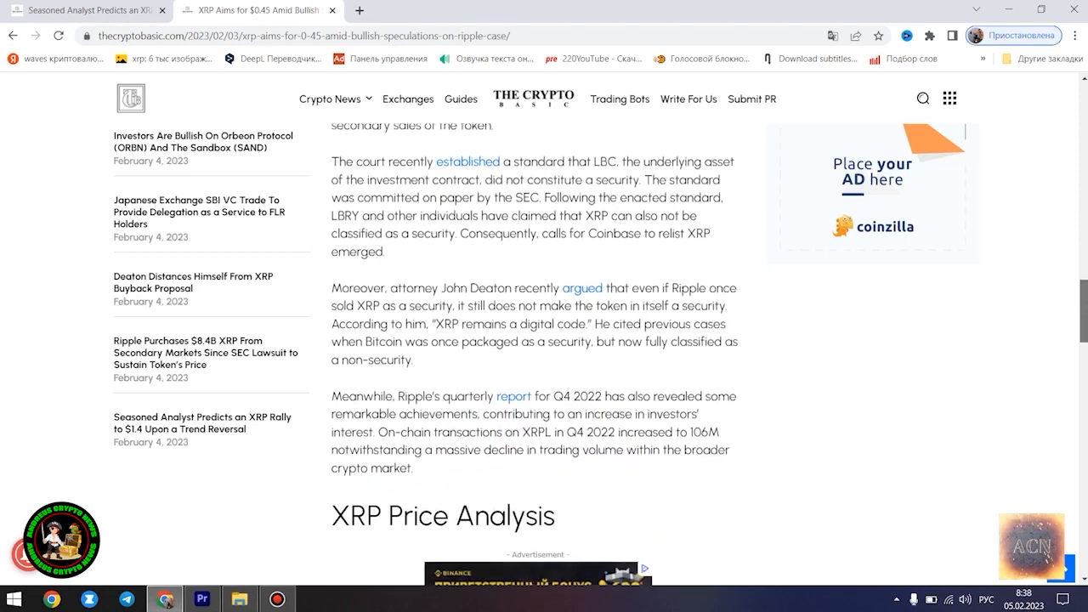
scroll("down", 3)
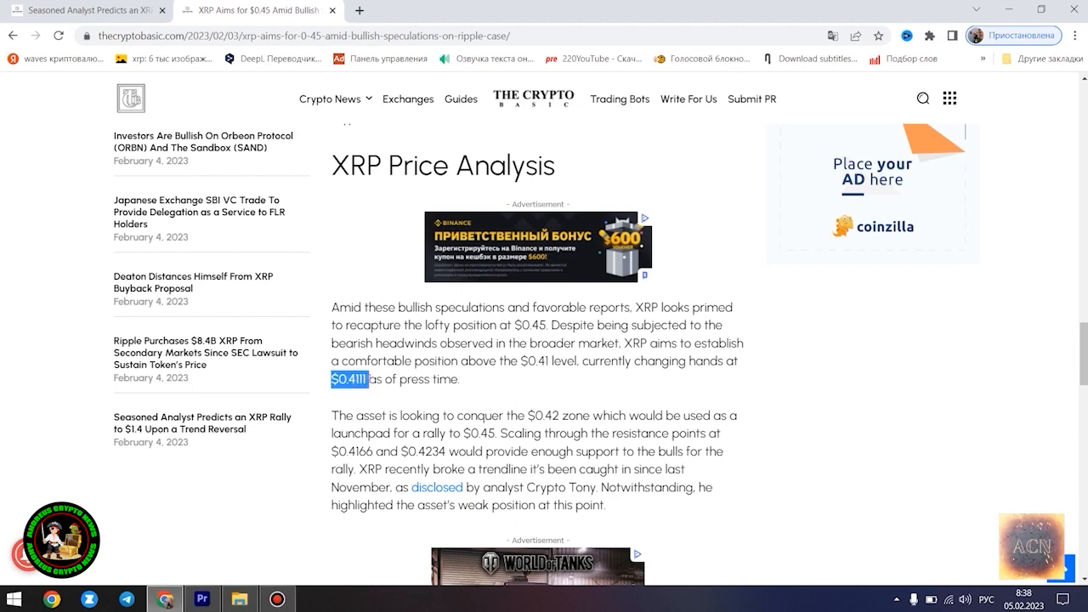
left_click_drag(369, 379, 459, 379)
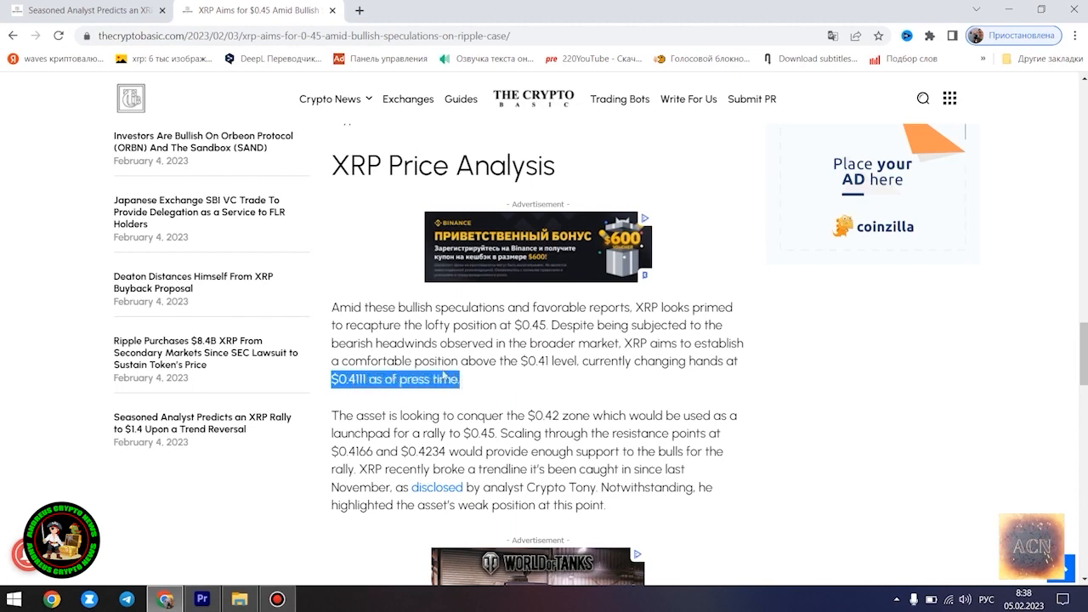
scroll("down", 3)
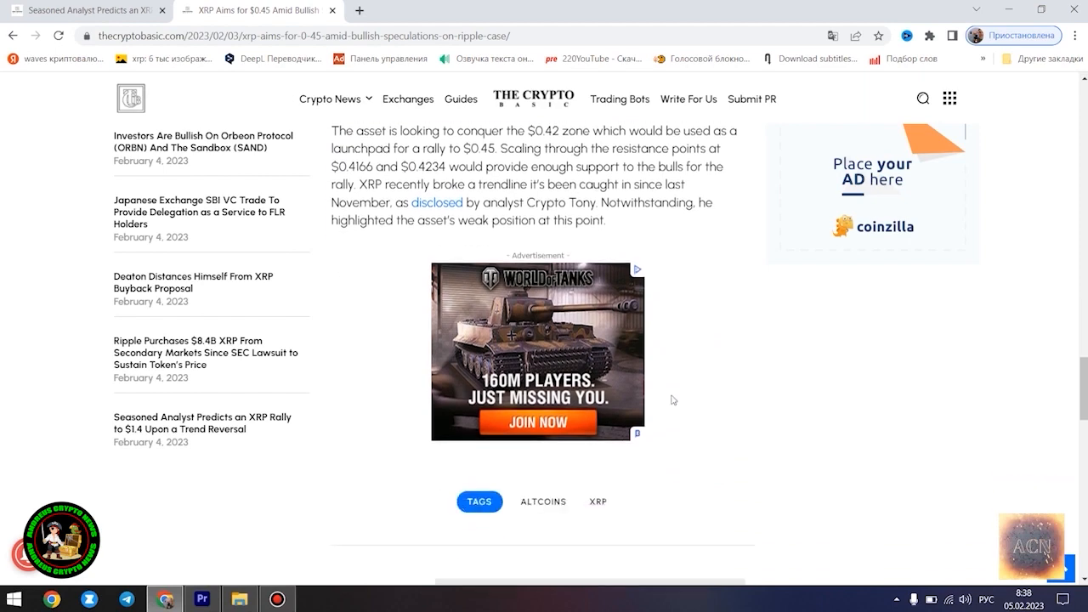
scroll("down", 3)
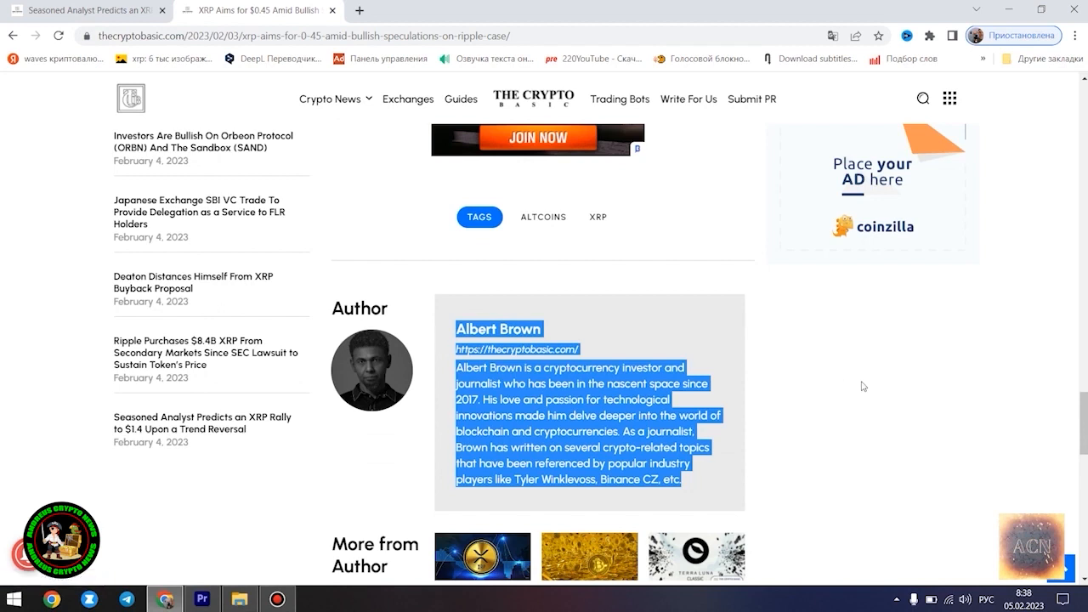
mouse_move(847, 367)
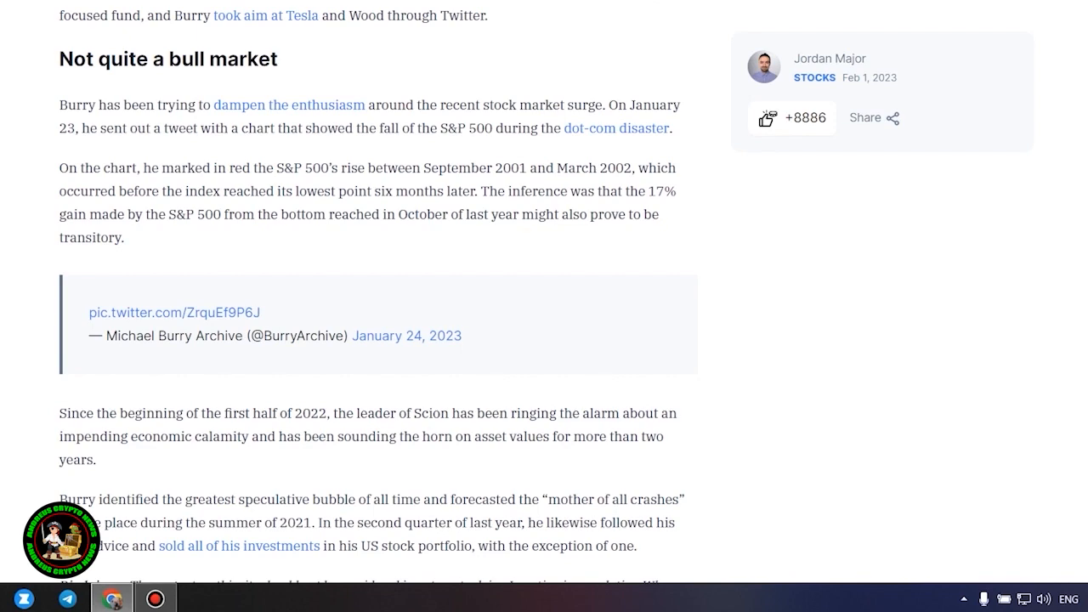
Read the Finbold Michael Burry article down to its closing investment disclaimer and eToro ad
scroll("down", 3)
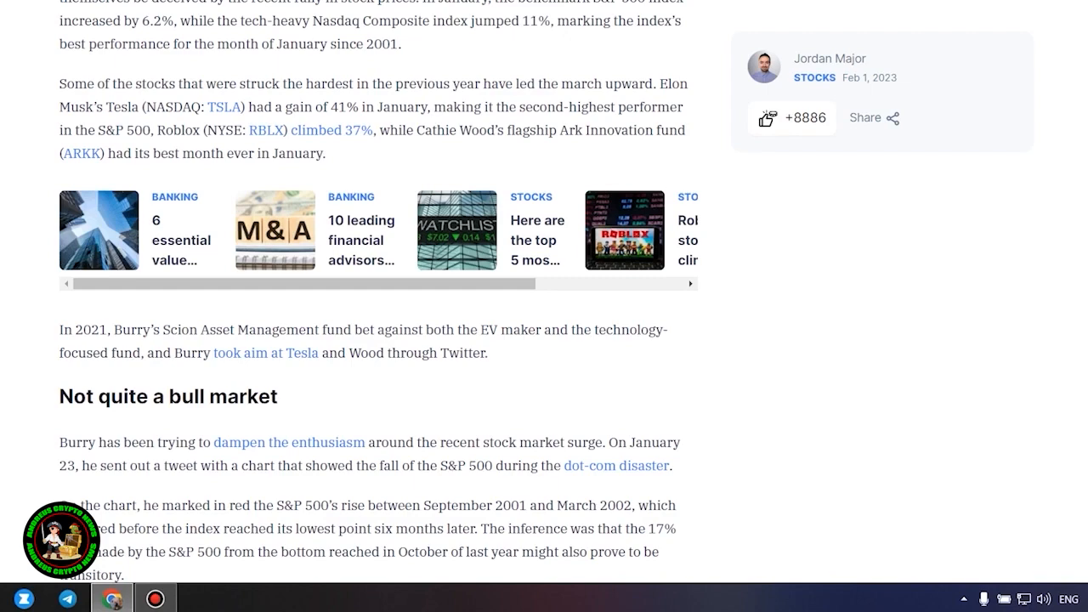
scroll("down", 3)
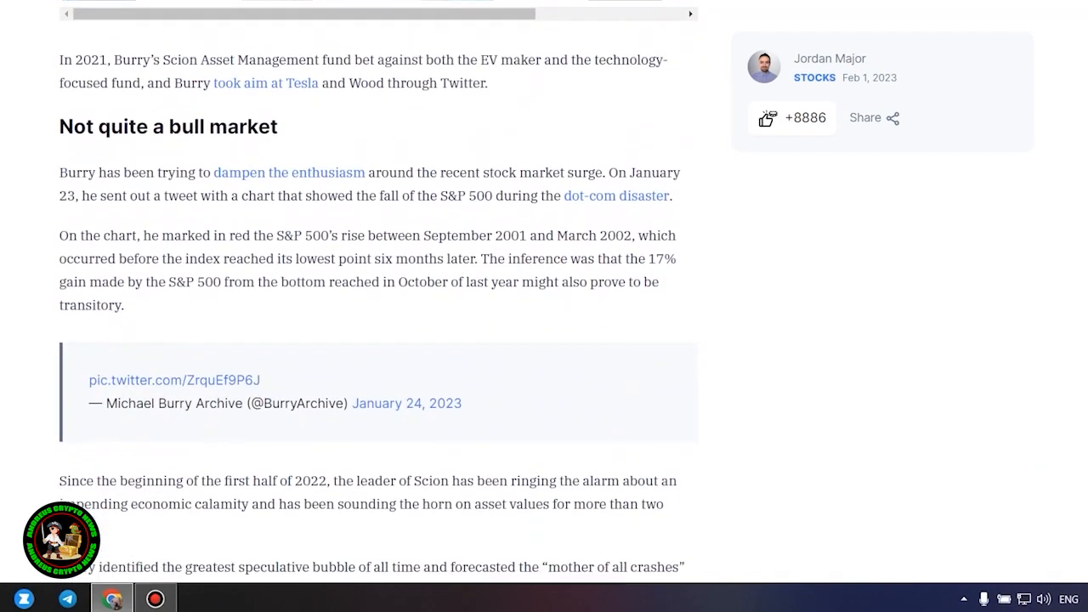
scroll("down", 3)
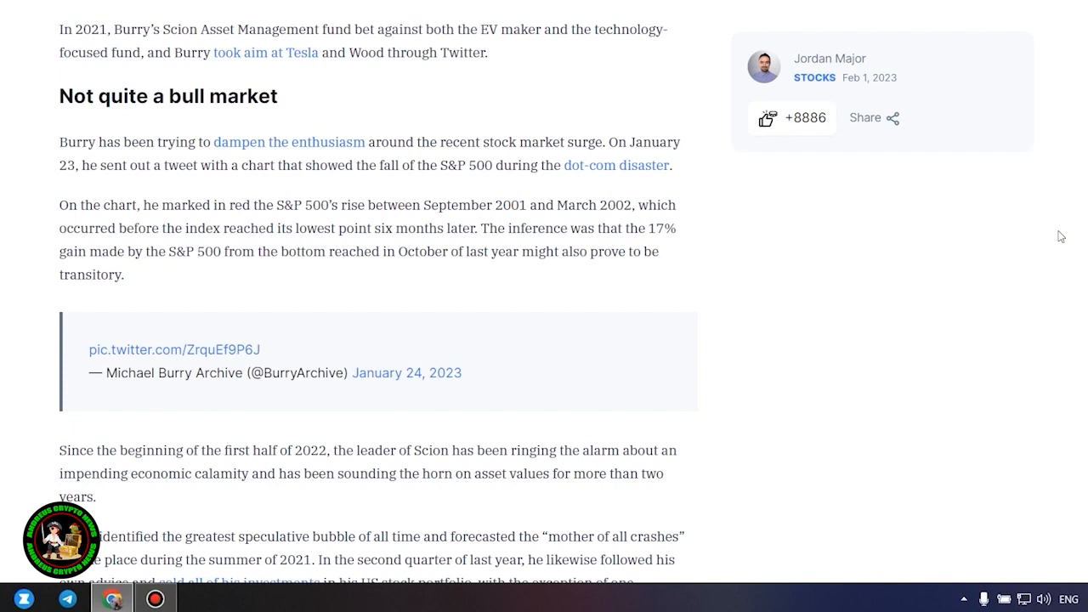
scroll("down", 3)
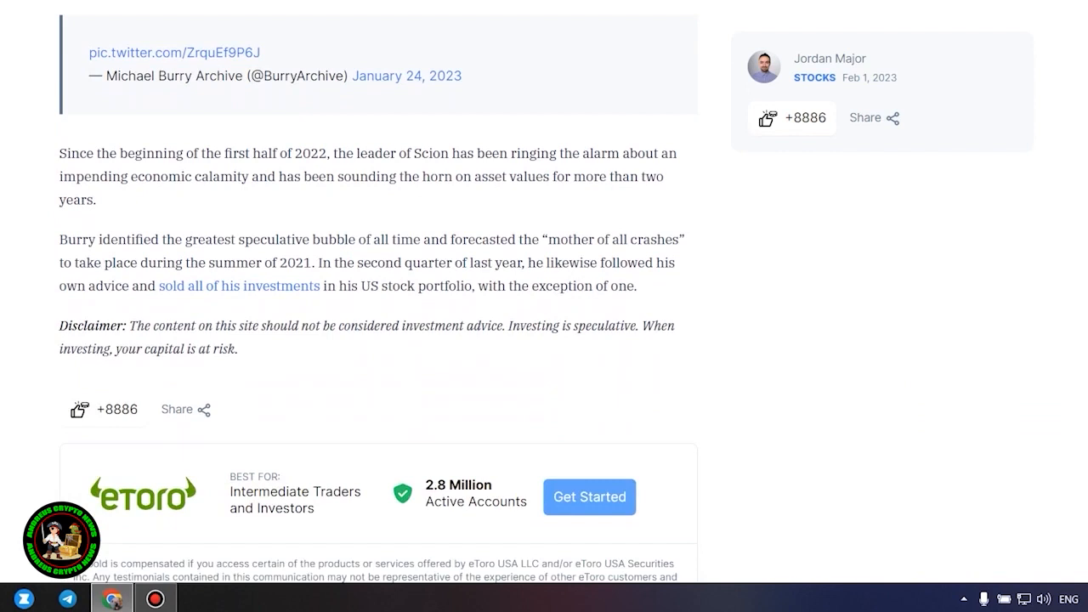
scroll("up", 3)
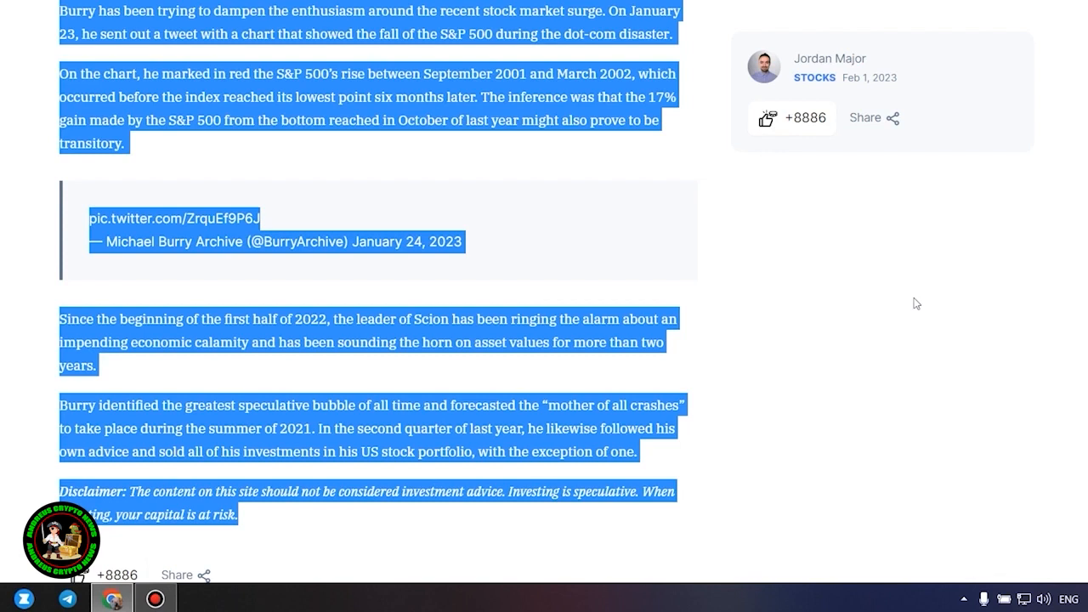
mouse_move(894, 318)
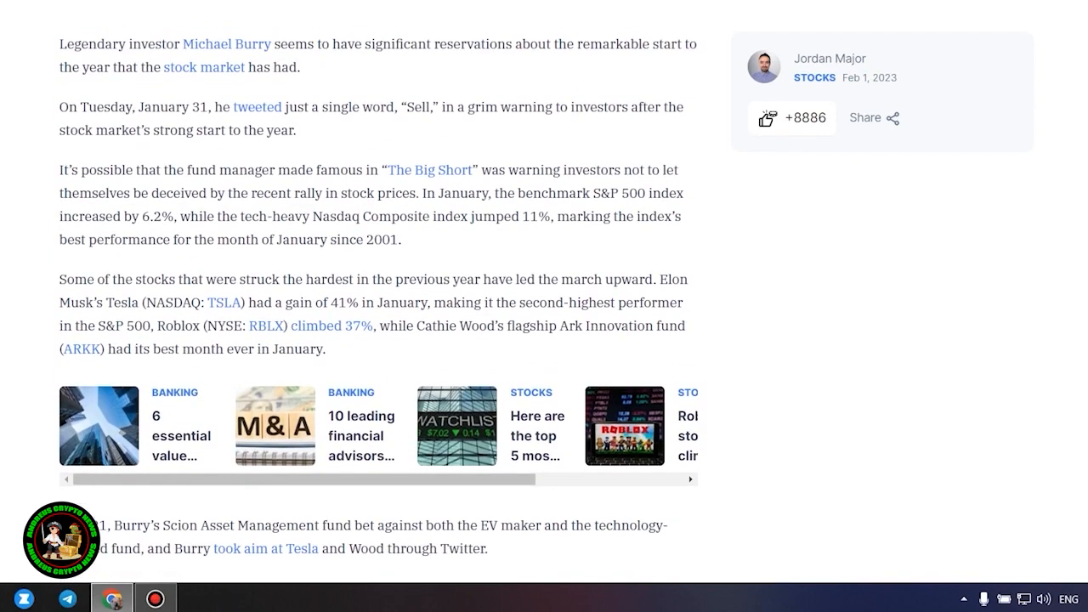
Skim down the Michael Burry article toward its 'Not quite a bull market' section
scroll("down", 3)
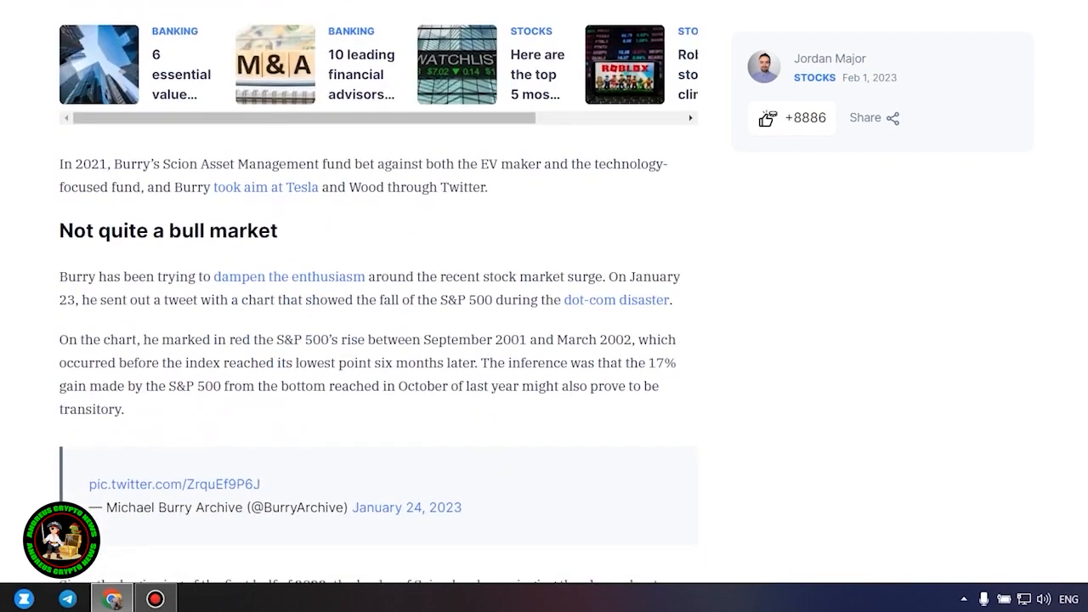
scroll("down", 3)
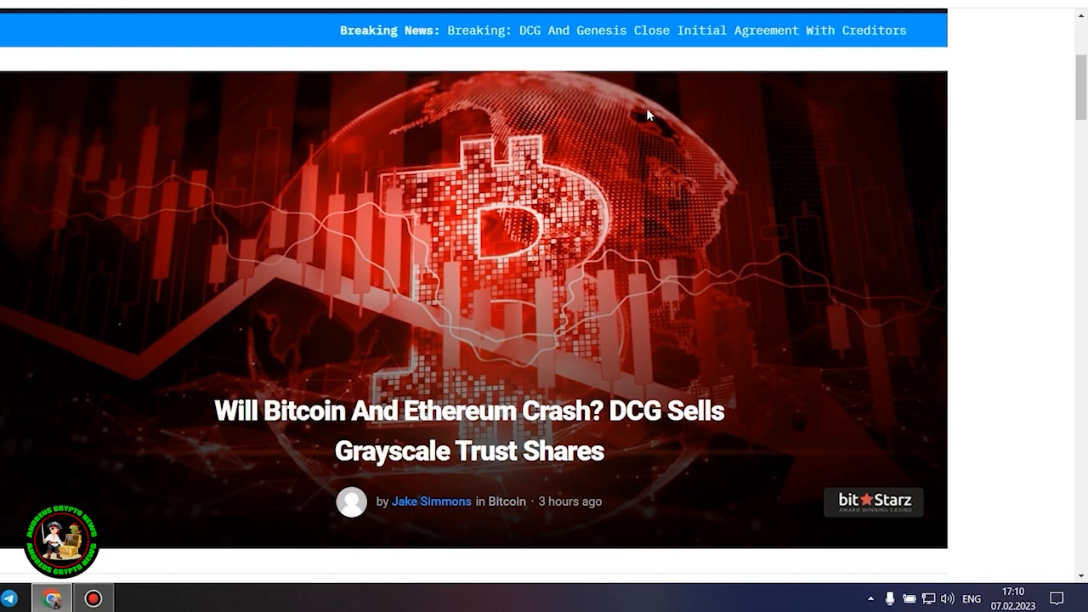
mouse_move(967, 254)
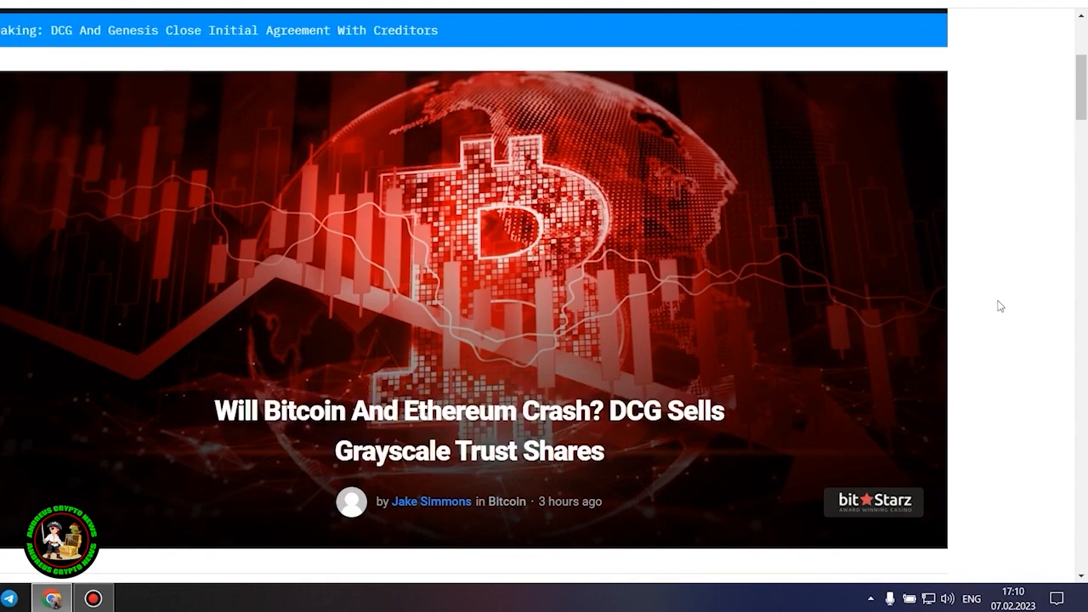
Read the DCG Grayscale article's intro down to the 'Bitcoin And Ethereum Crash Looming?' heading
scroll("down", 3)
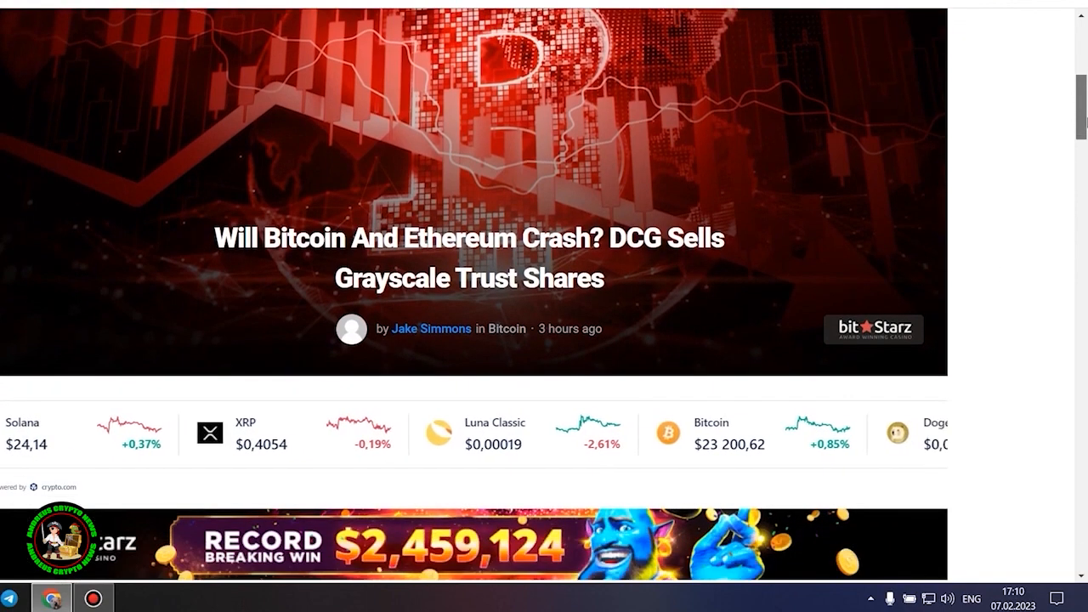
scroll("down", 3)
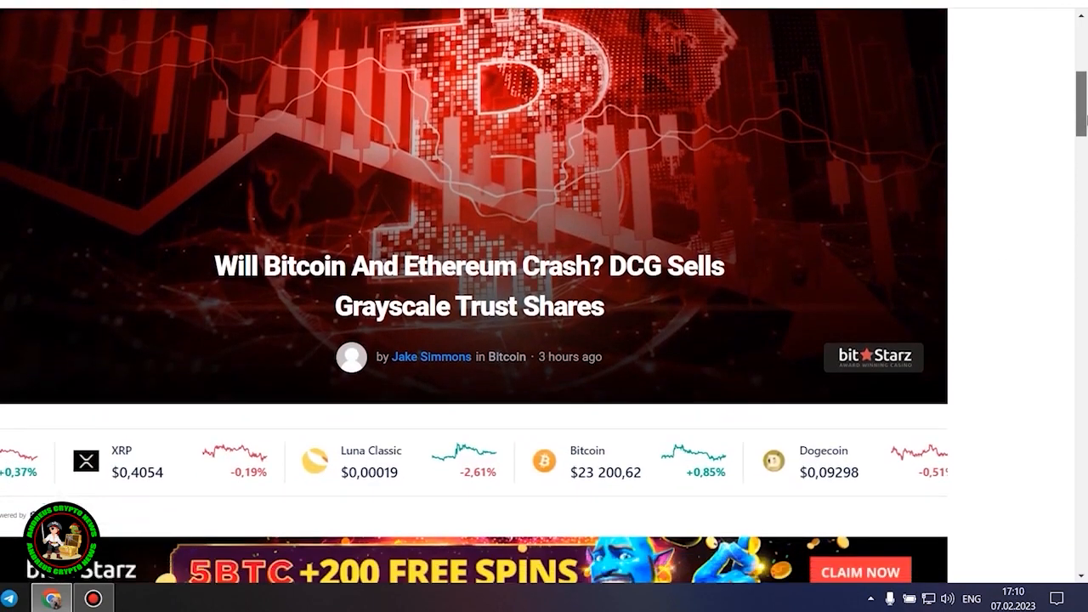
scroll("down", 3)
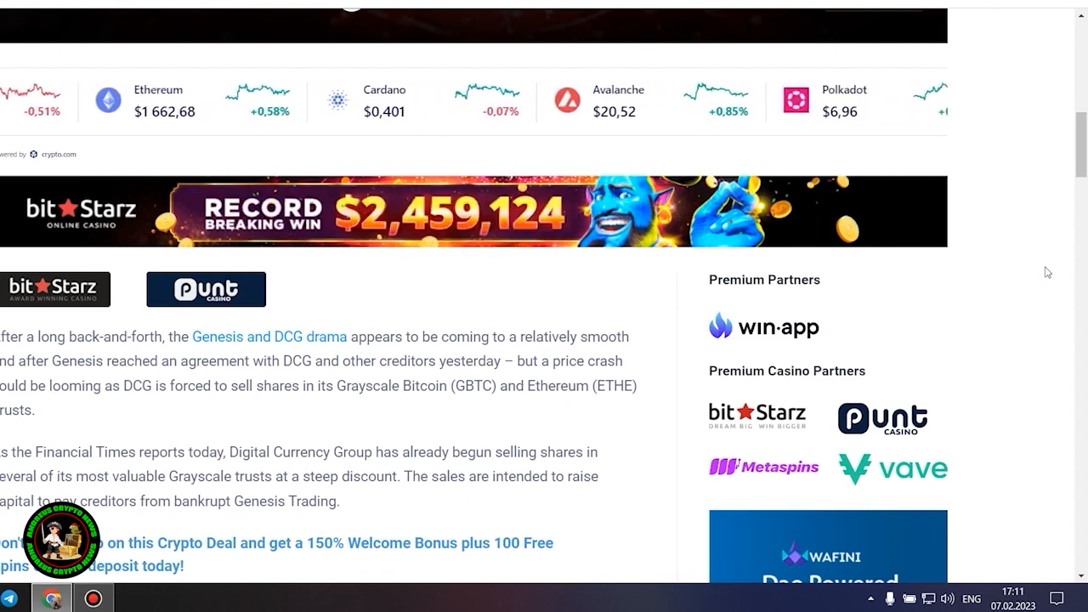
scroll("down", 3)
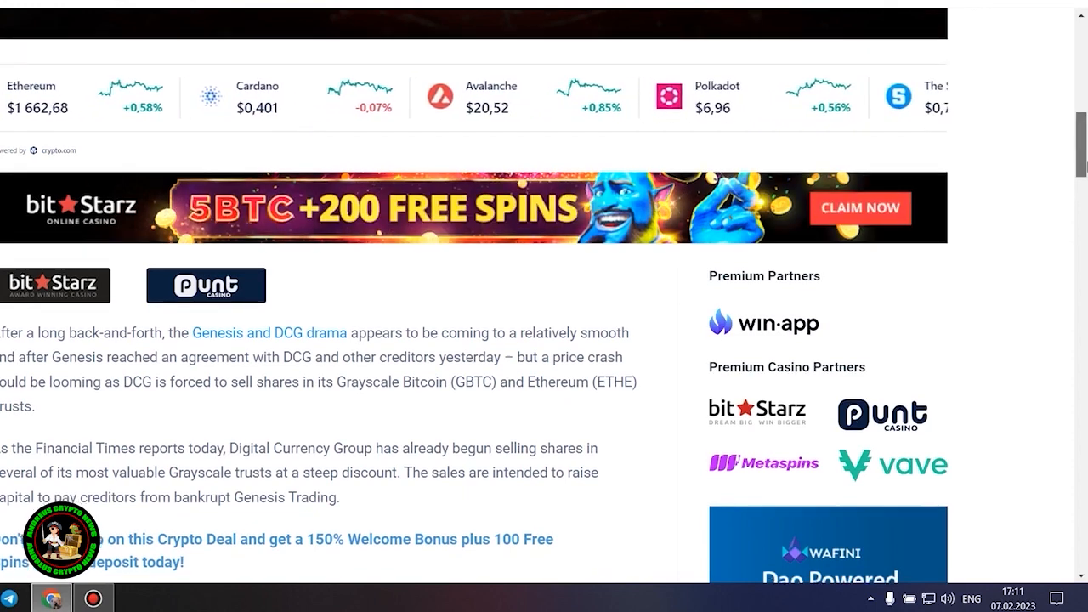
scroll("down", 3)
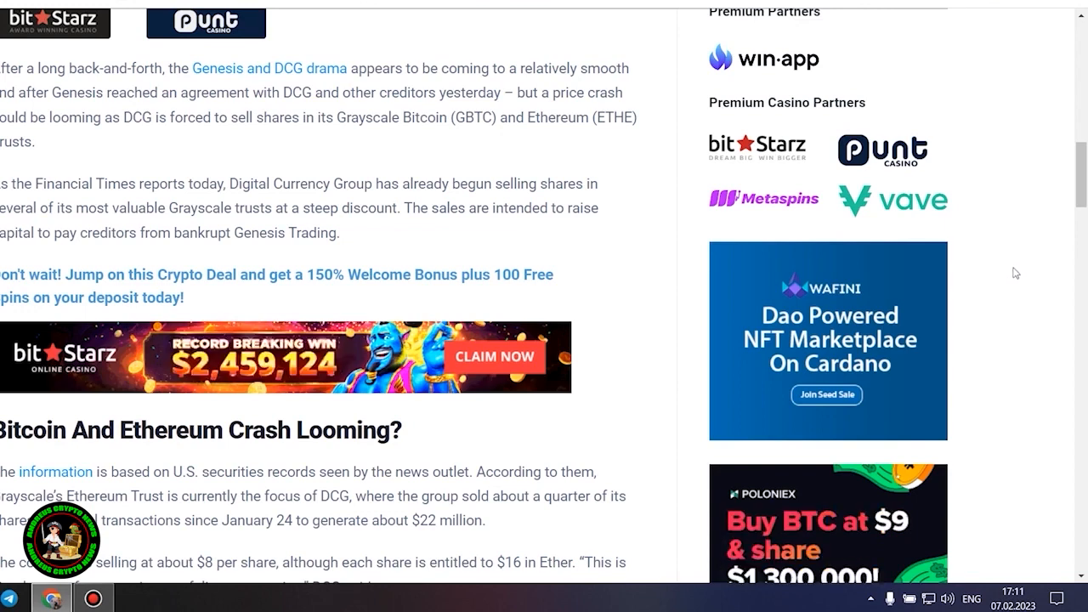
Read past the Related Reading link and banners to DCG's 9.67% stake and NAV discount passage
scroll("down", 3)
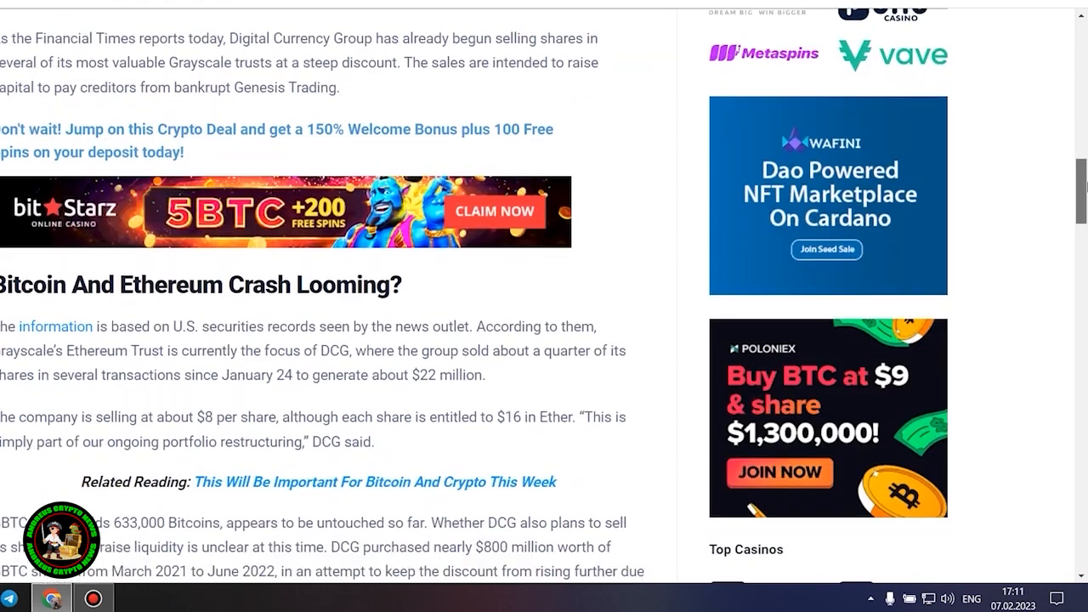
scroll("down", 3)
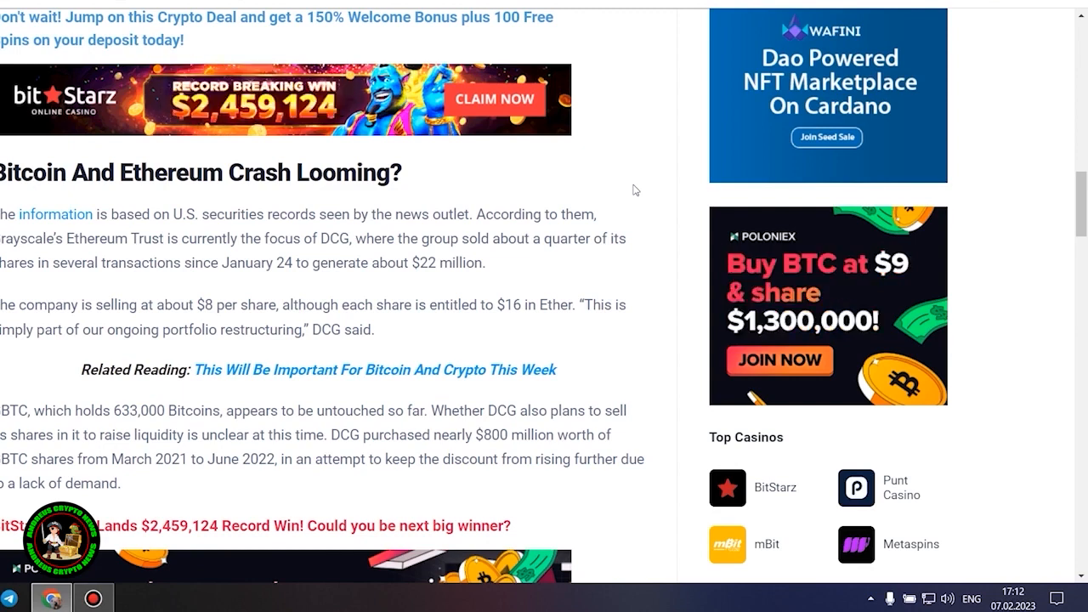
scroll("down", 3)
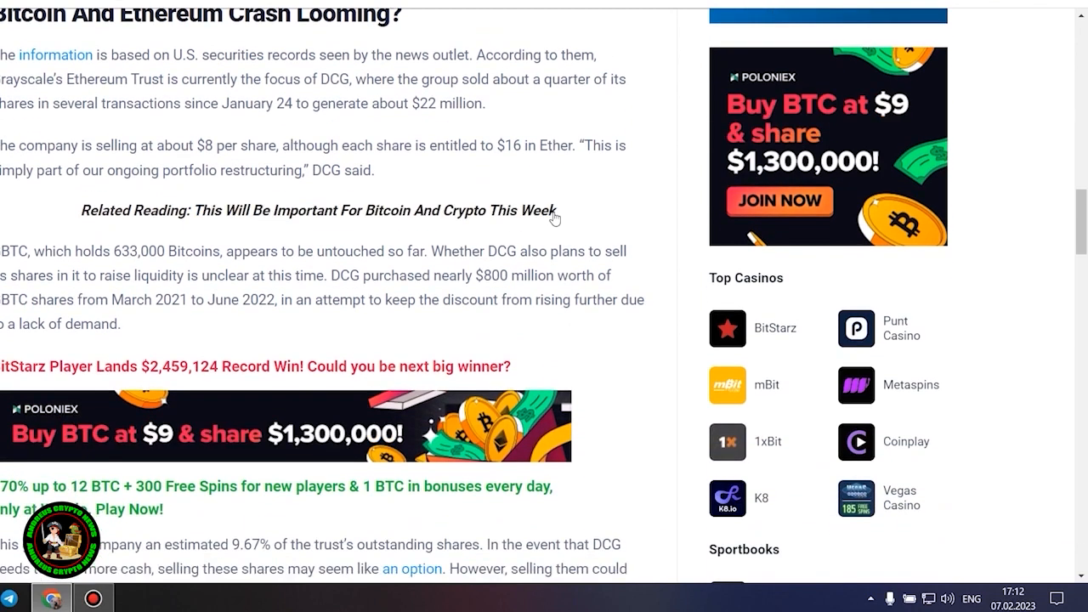
scroll("down", 3)
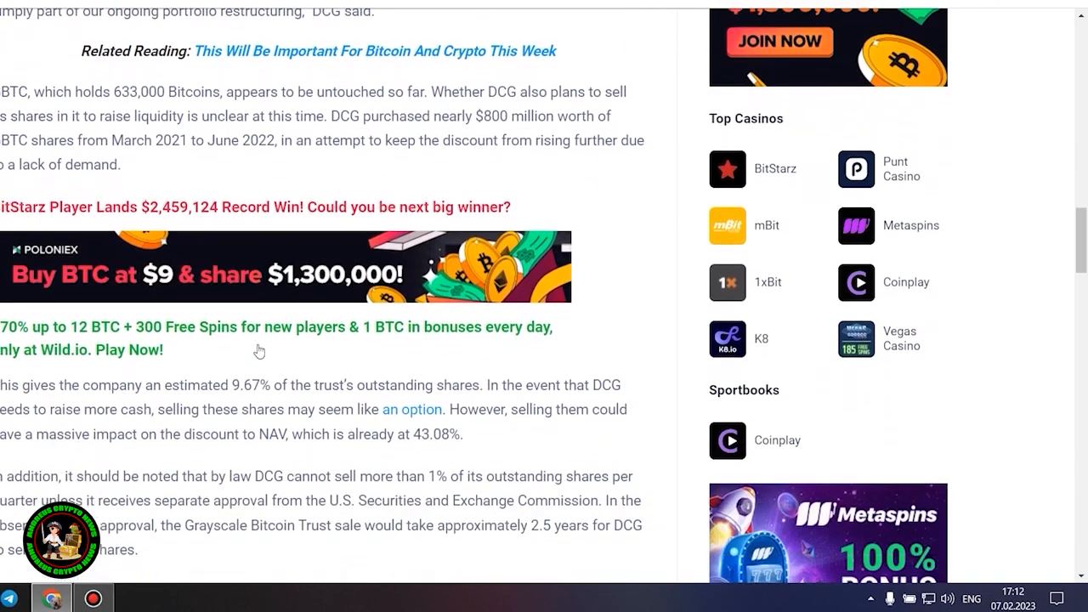
mouse_move(655, 315)
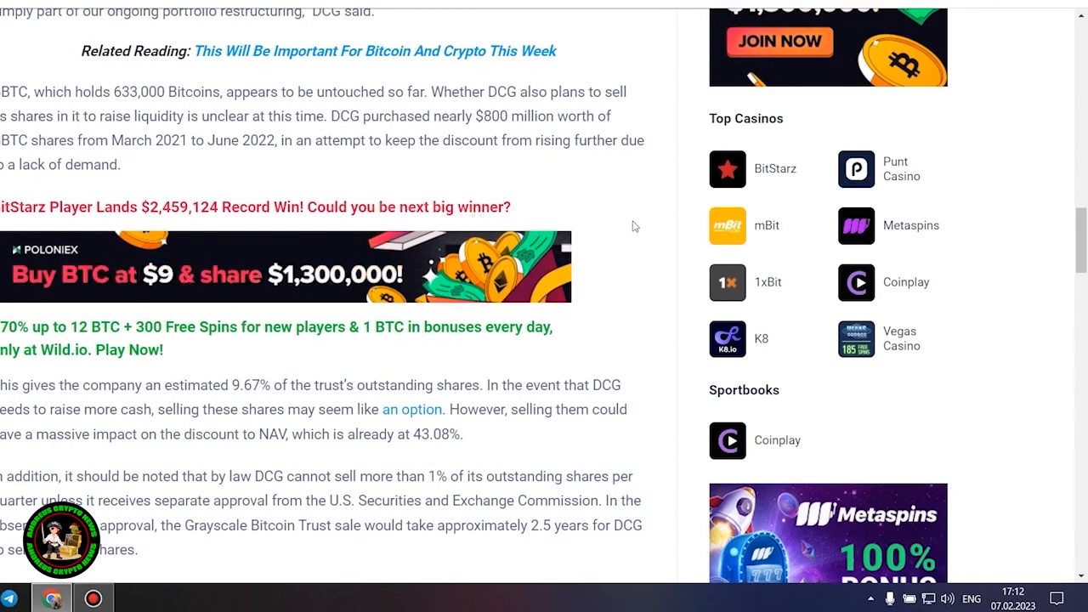
mouse_move(478, 442)
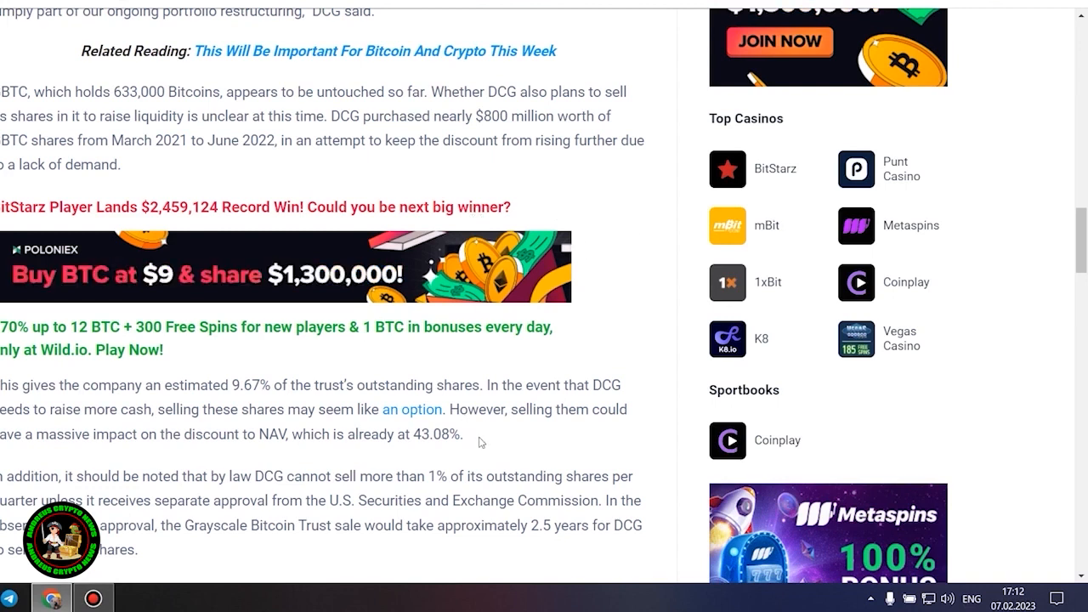
mouse_move(570, 437)
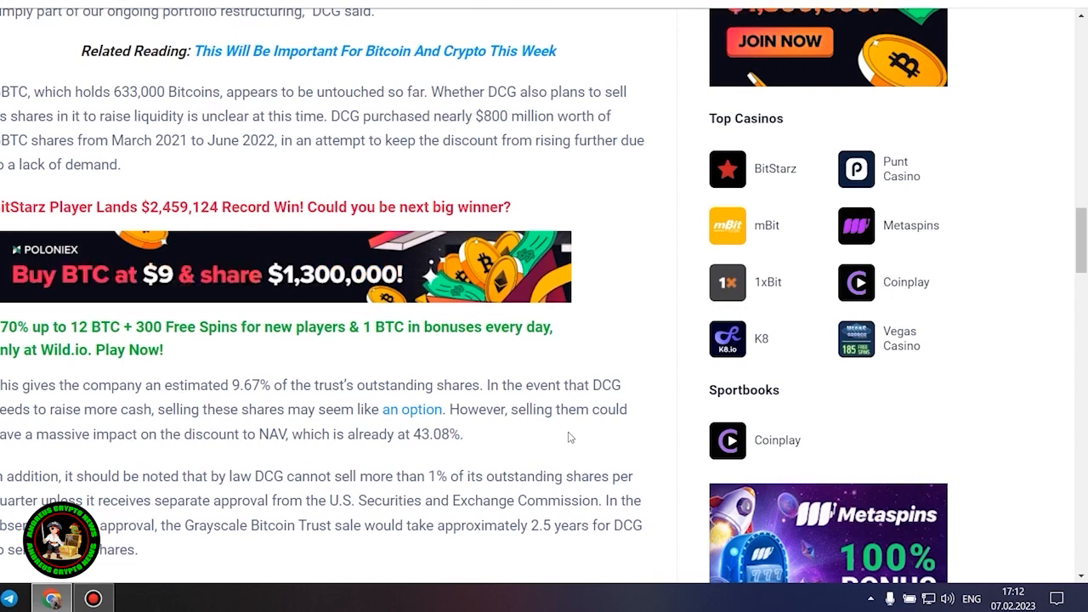
Read through the Genesis creditor agreement to the Bitcoin price chart, then return to that section's heading
scroll("down", 3)
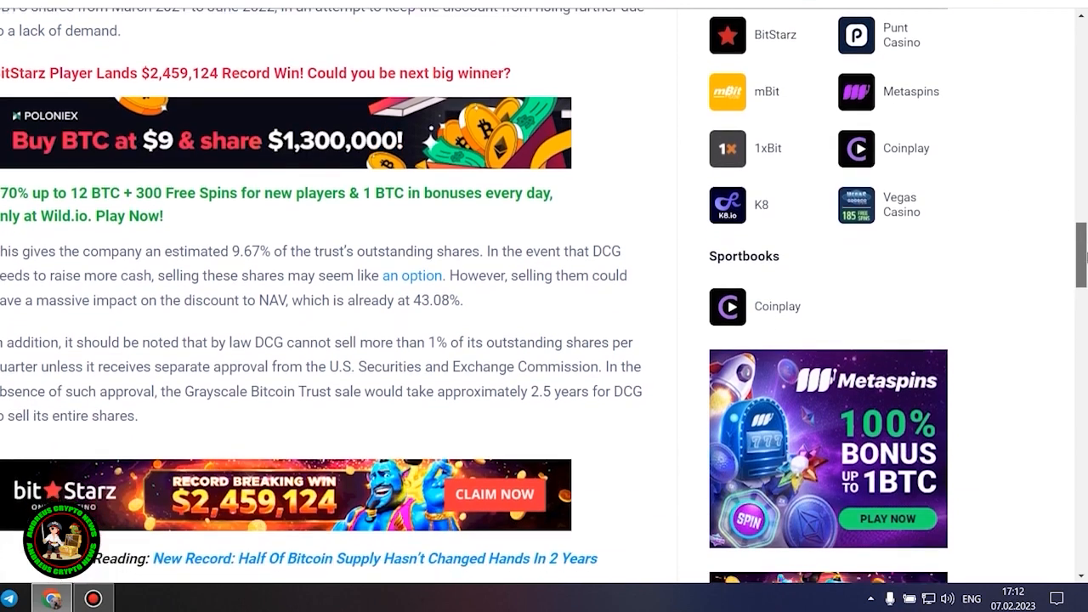
scroll("down", 3)
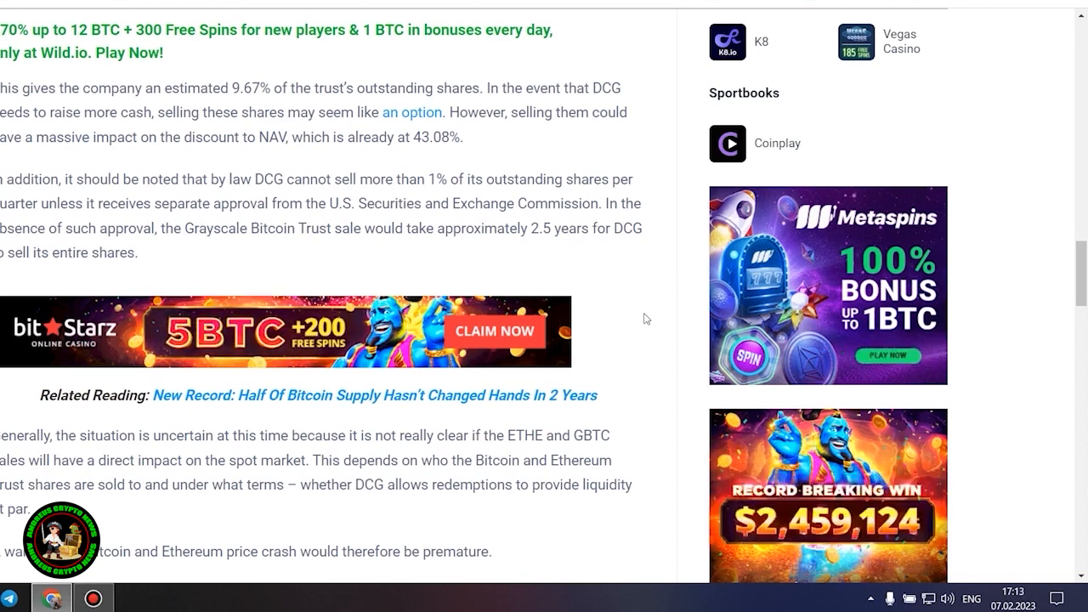
scroll("down", 3)
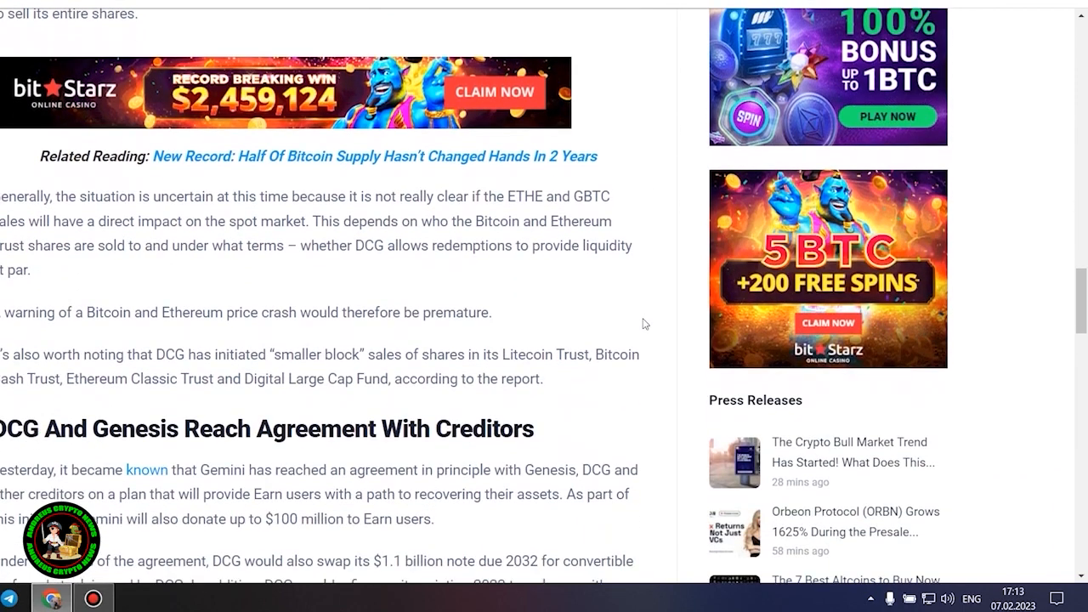
scroll("down", 3)
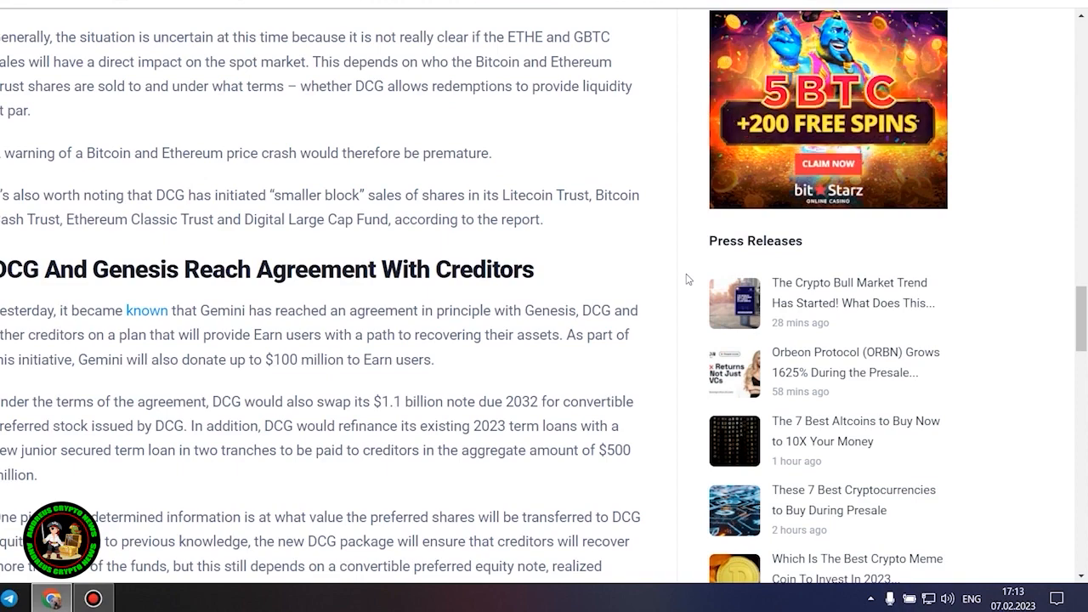
scroll("down", 3)
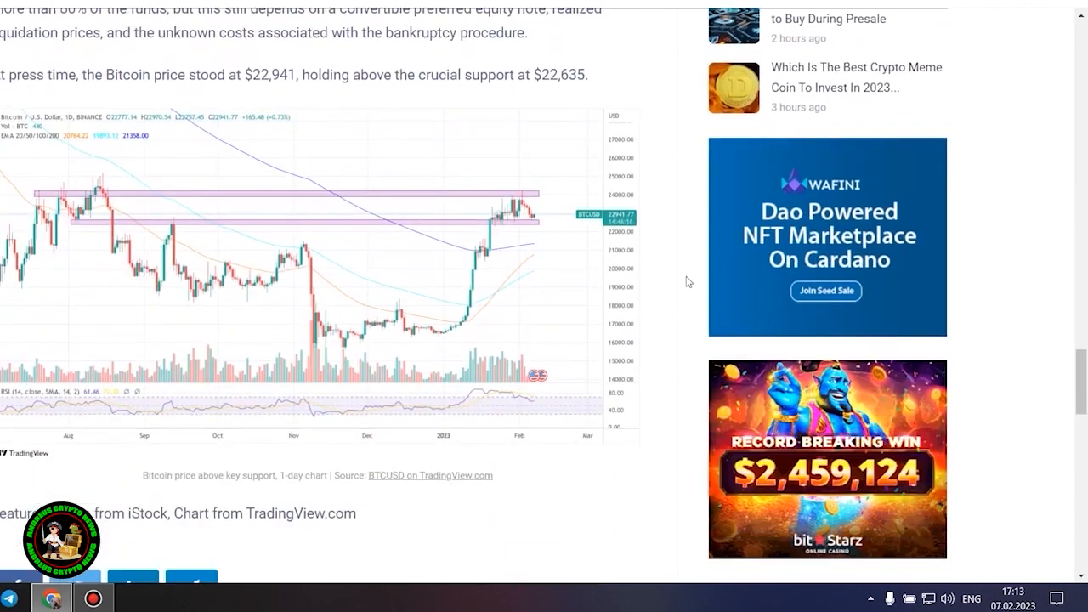
scroll("up", 3)
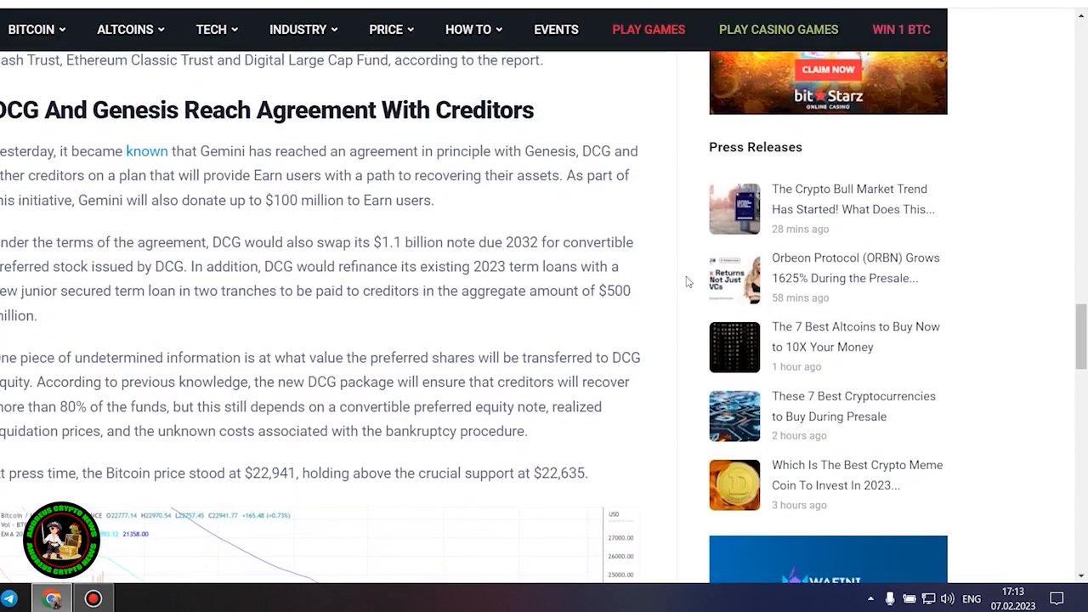
Highlight the creditor-agreement paragraphs through the Bitcoin $22,941 note, revisit the chart, then select the word 'users'
left_click_drag(0, 149, 586, 473)
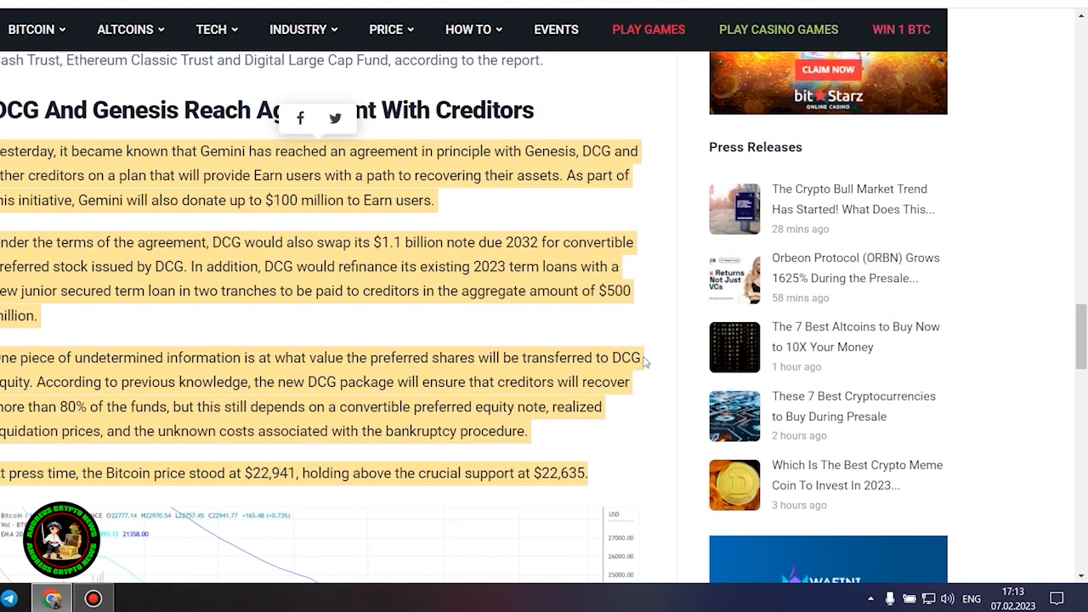
mouse_move(666, 388)
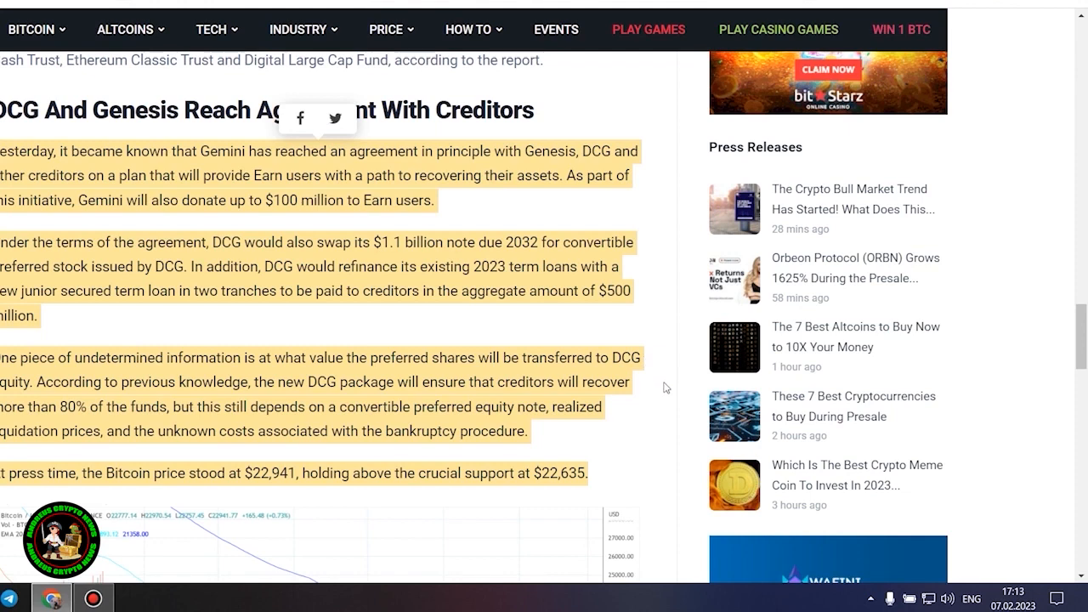
scroll("down", 3)
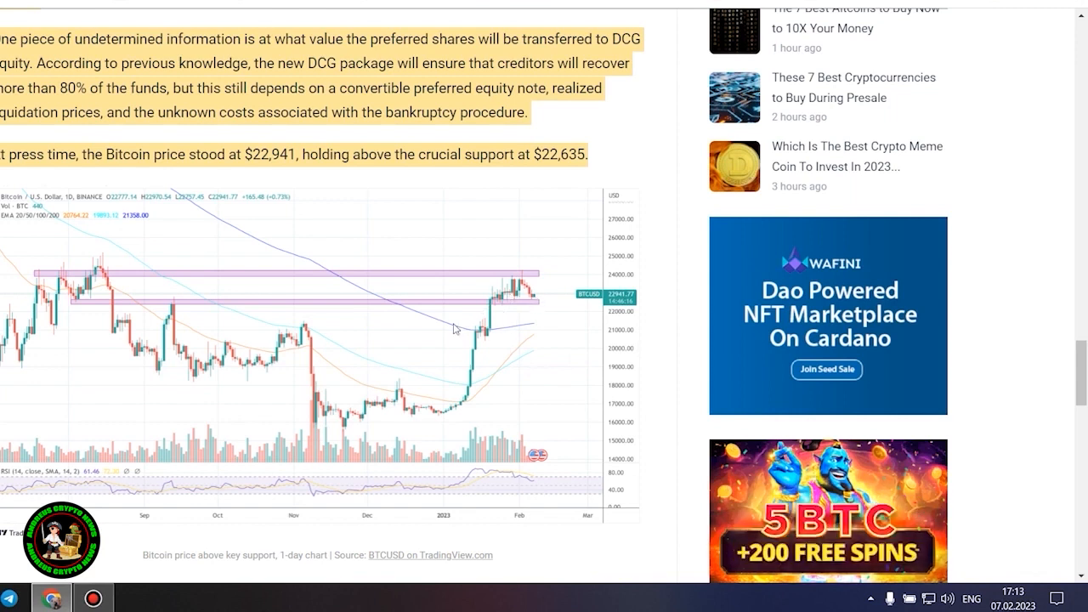
mouse_move(553, 337)
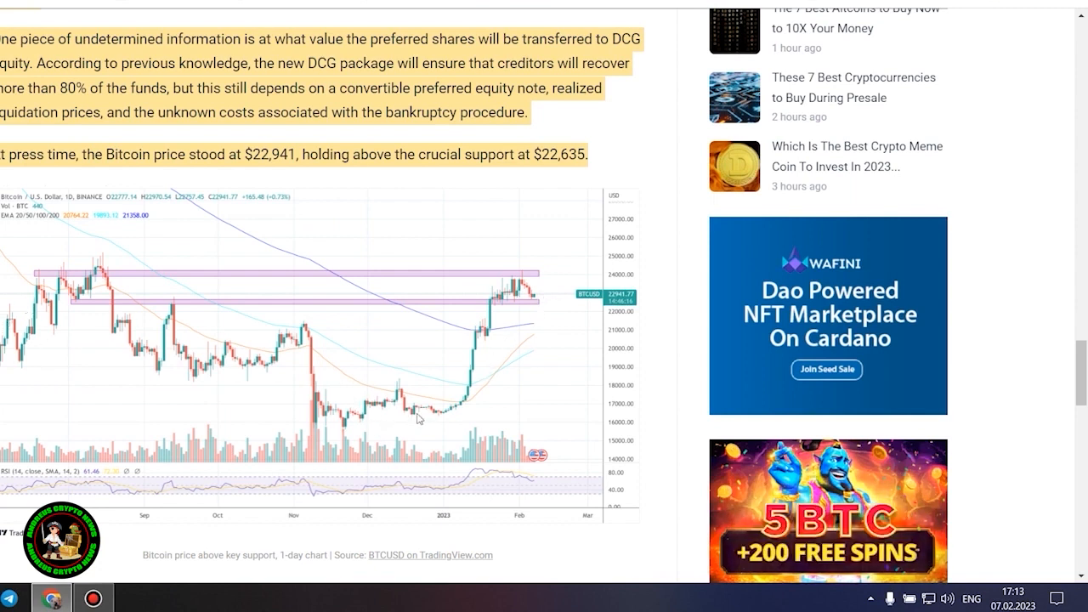
mouse_move(486, 334)
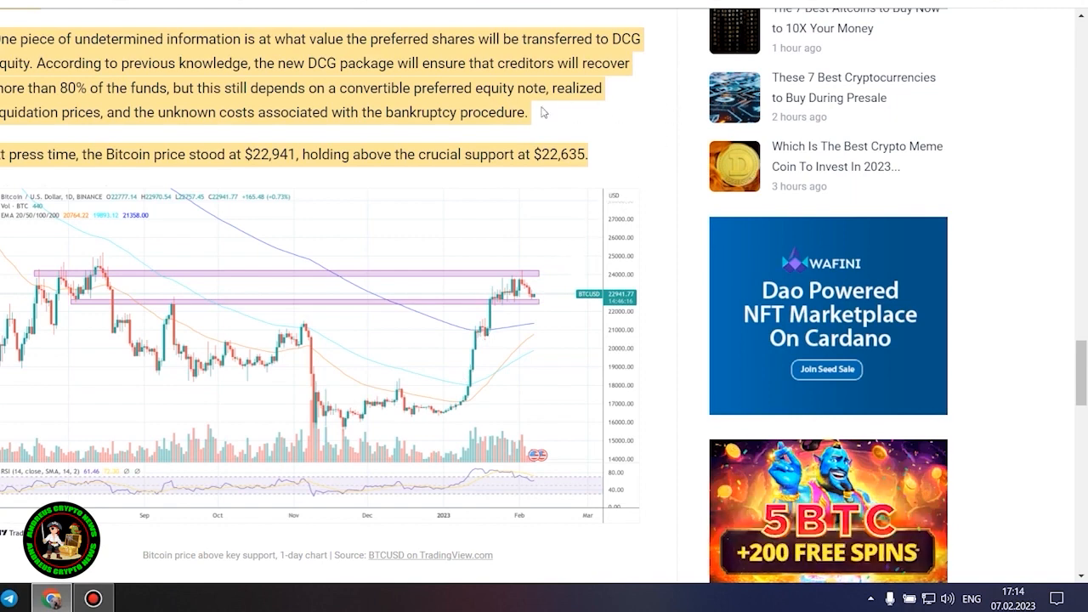
scroll("up", 3)
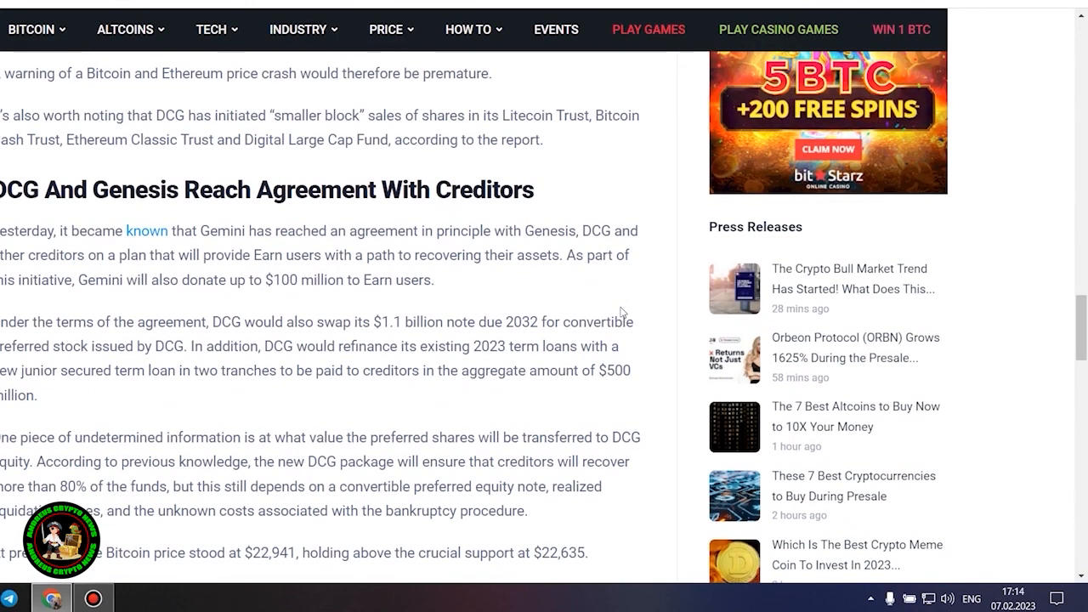
double_click(415, 279)
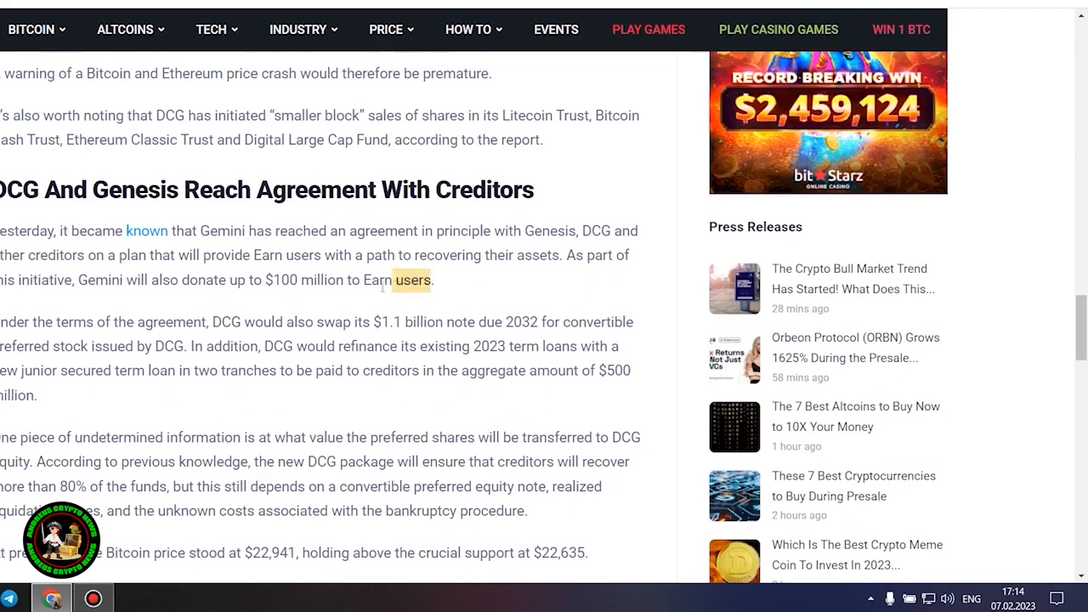